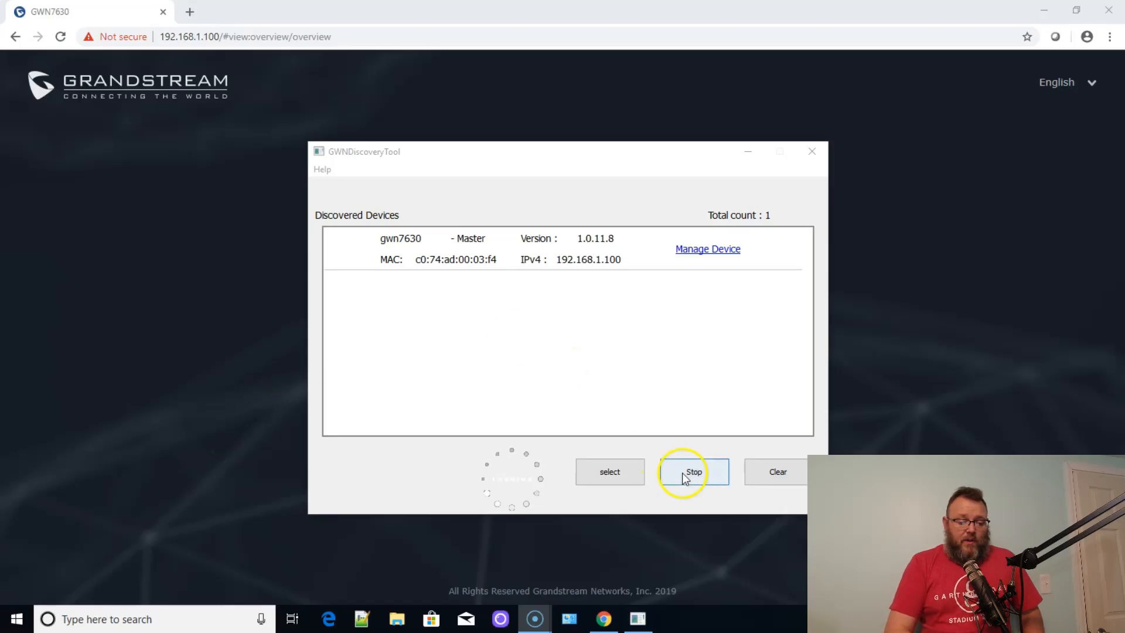
# - Clear the device list and rescan over Ethernet to relist the GWN7630 at 192.168.1.100
pyautogui.click(777, 471)
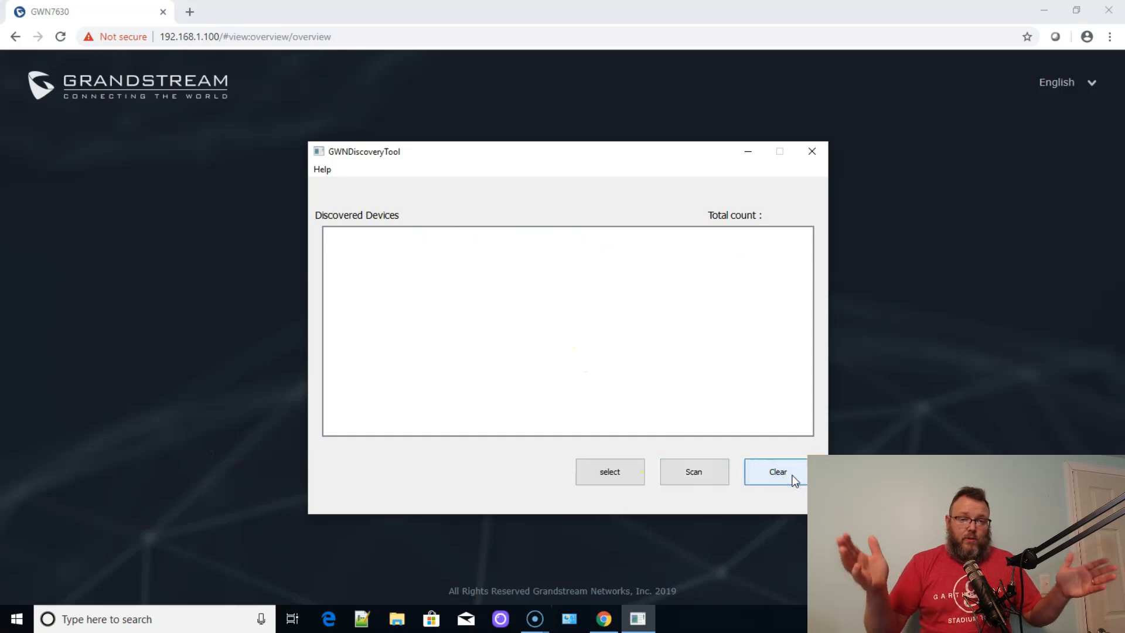
pyautogui.click(777, 471)
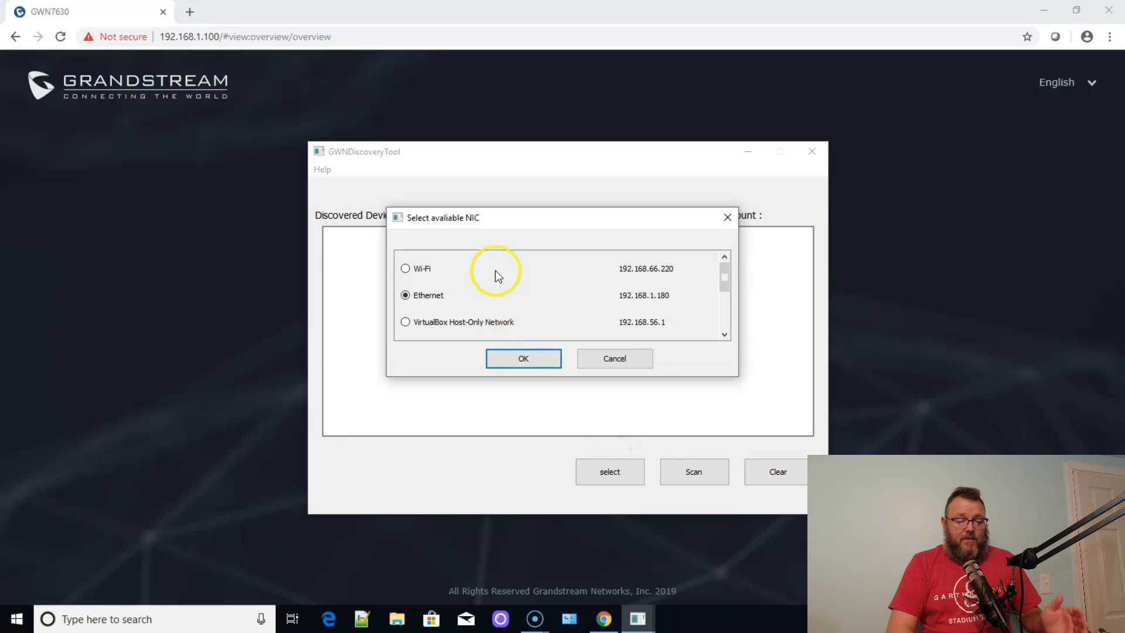
pyautogui.moveTo(497, 275)
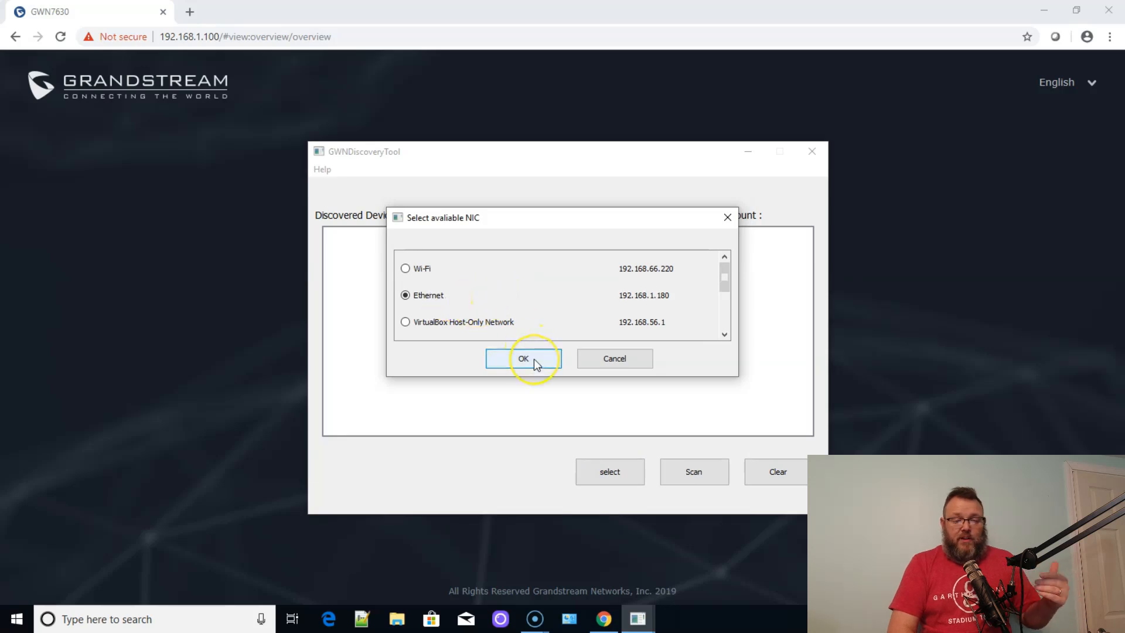
pyautogui.click(523, 359)
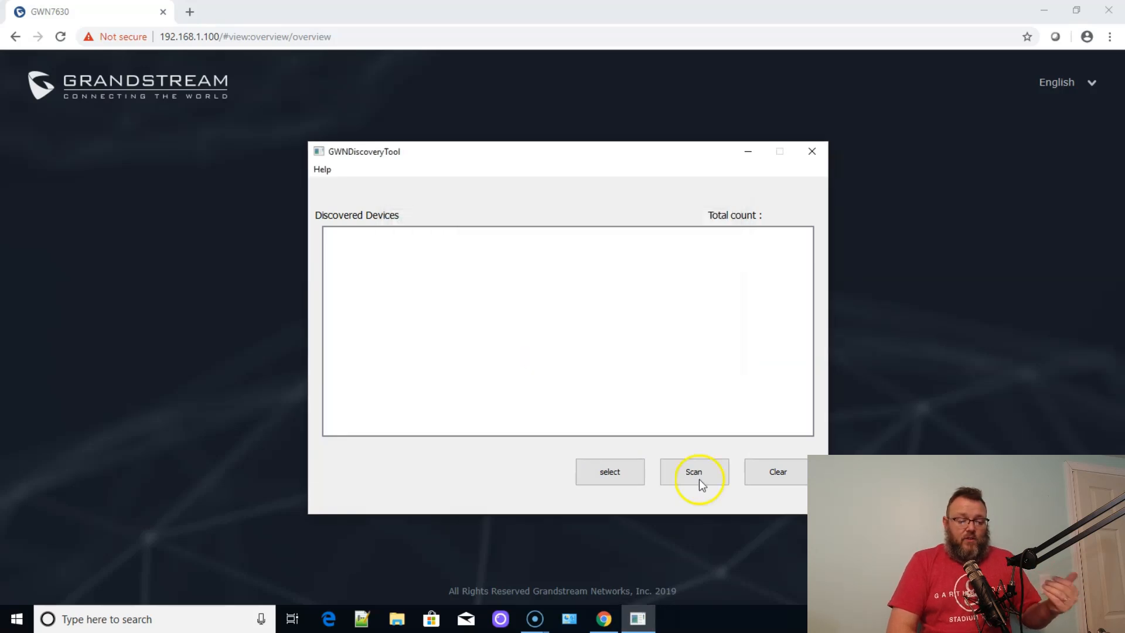
pyautogui.click(694, 471)
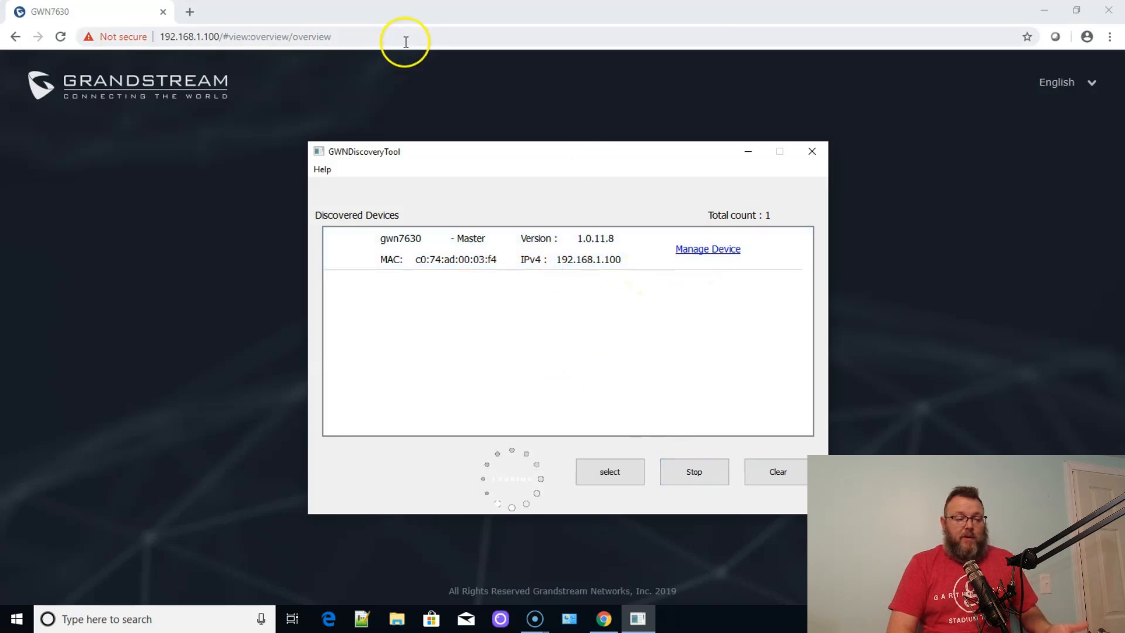
# - Reload the access point page and sign in as admin with the administrator password
pyautogui.click(693, 471)
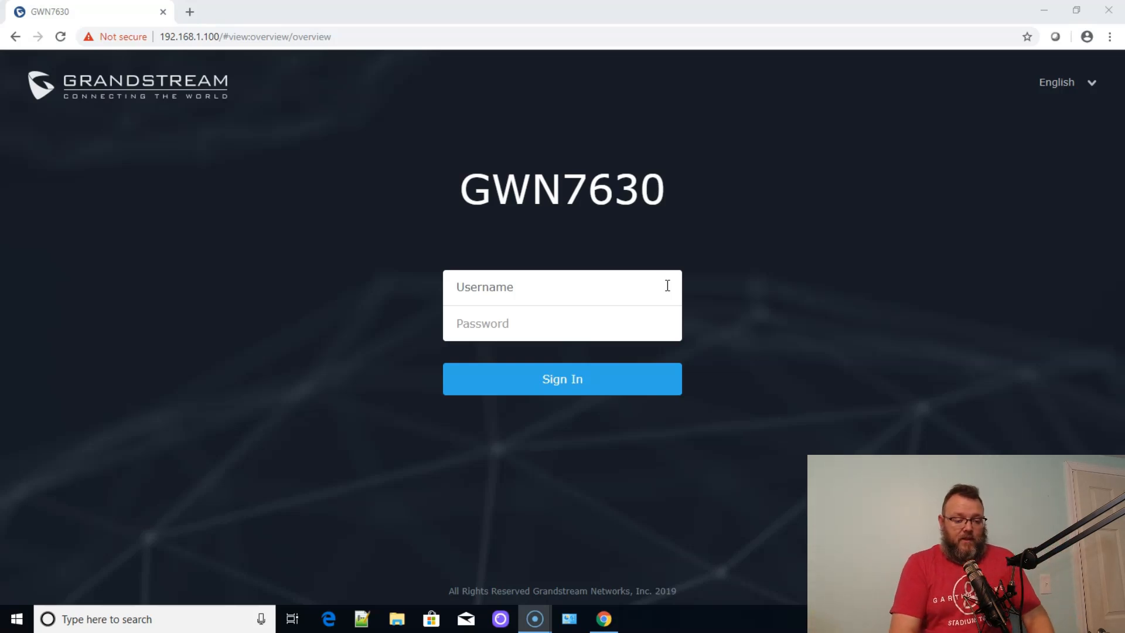
pyautogui.write('admin')
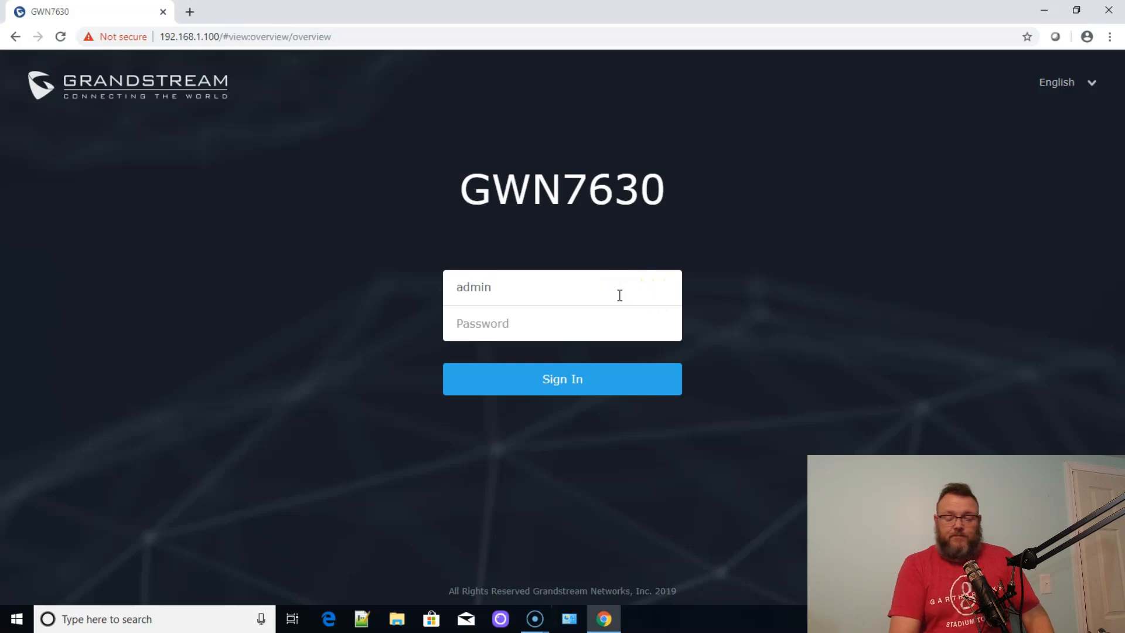
pyautogui.click(562, 323)
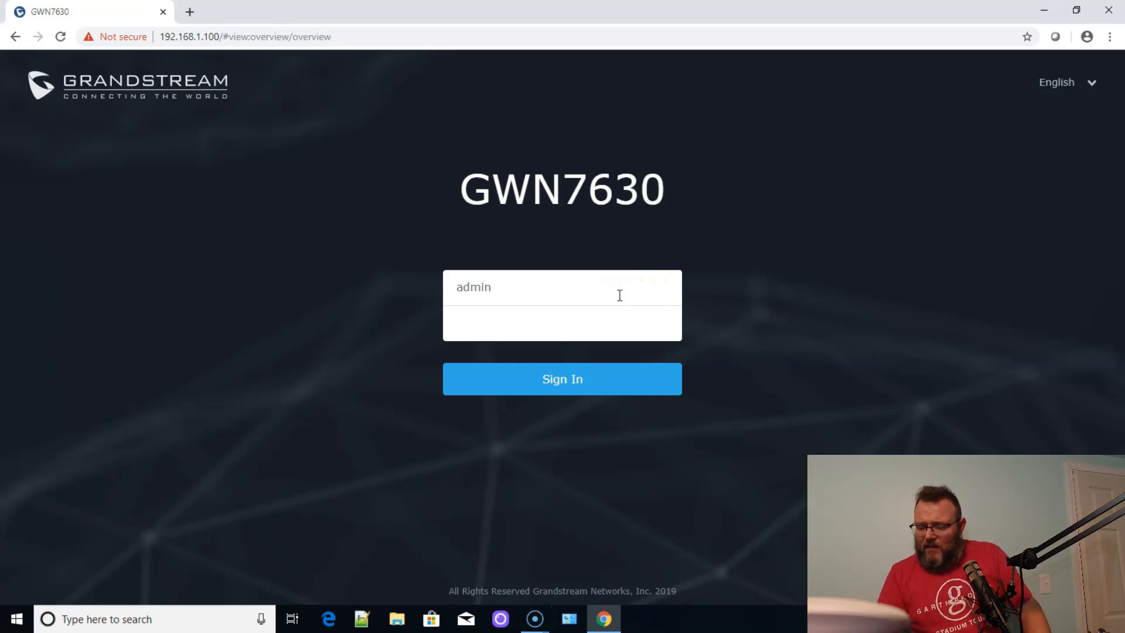
pyautogui.write('••')
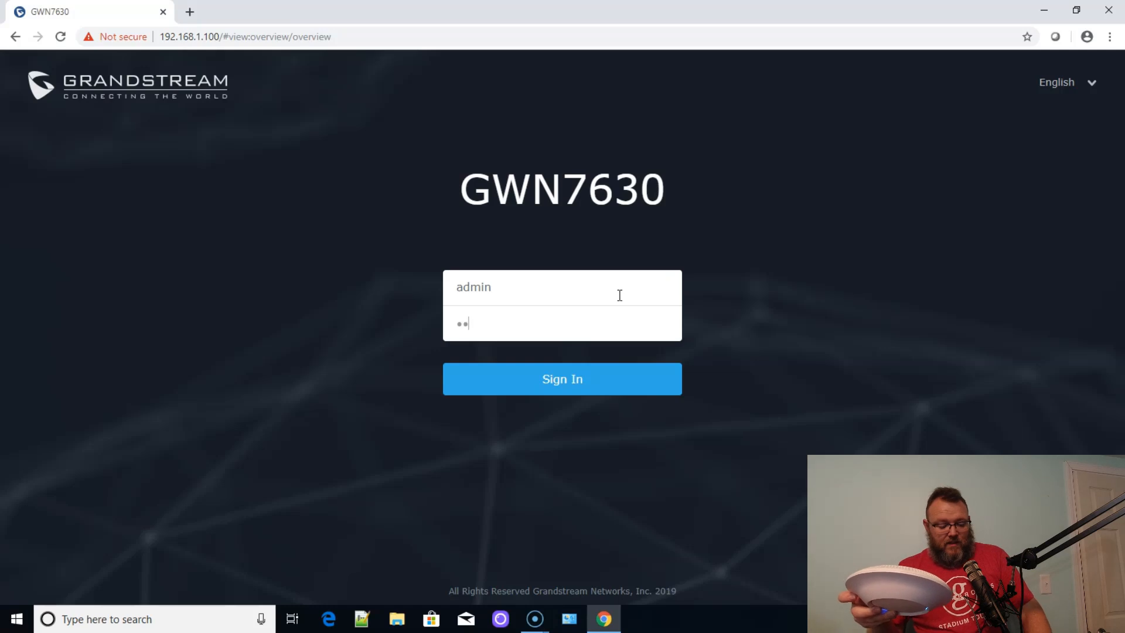
pyautogui.write('••')
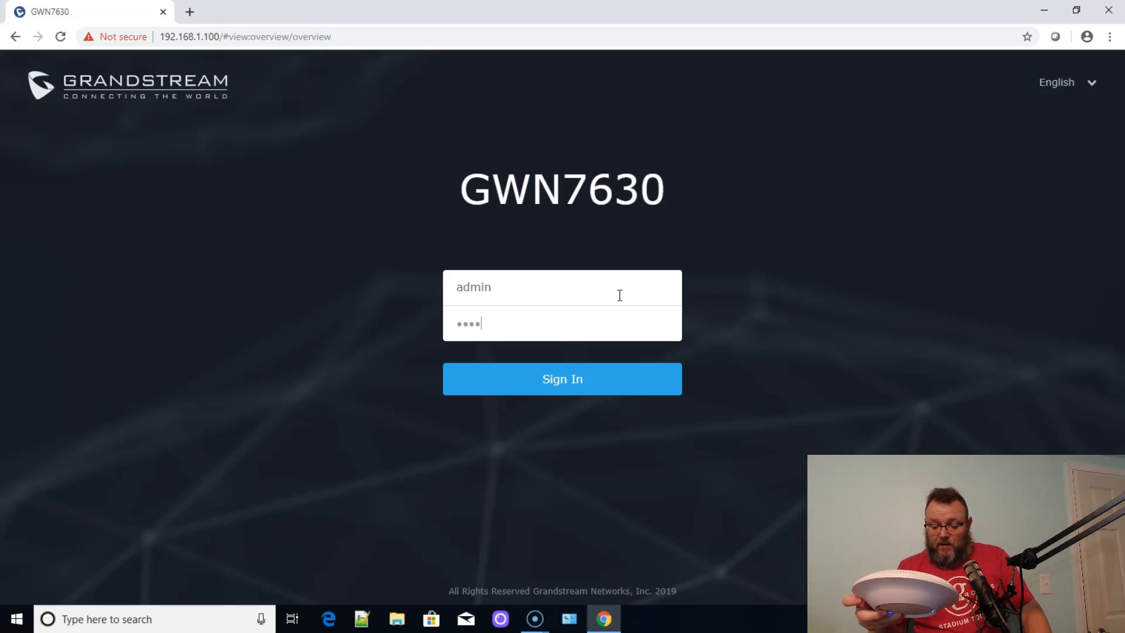
pyautogui.write('•')
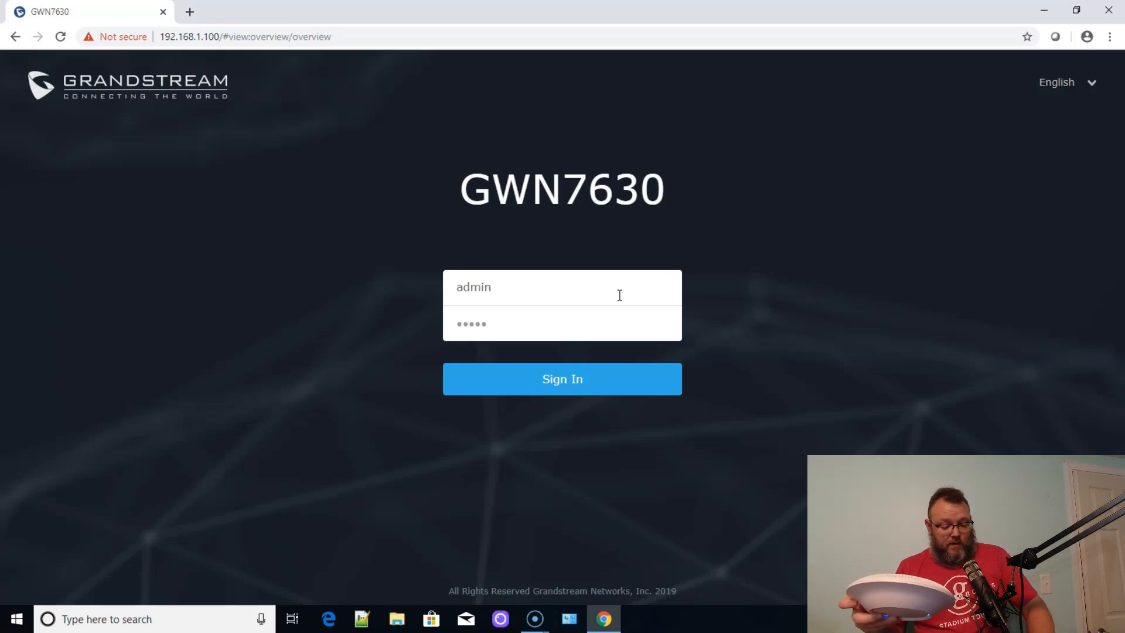
pyautogui.write('•')
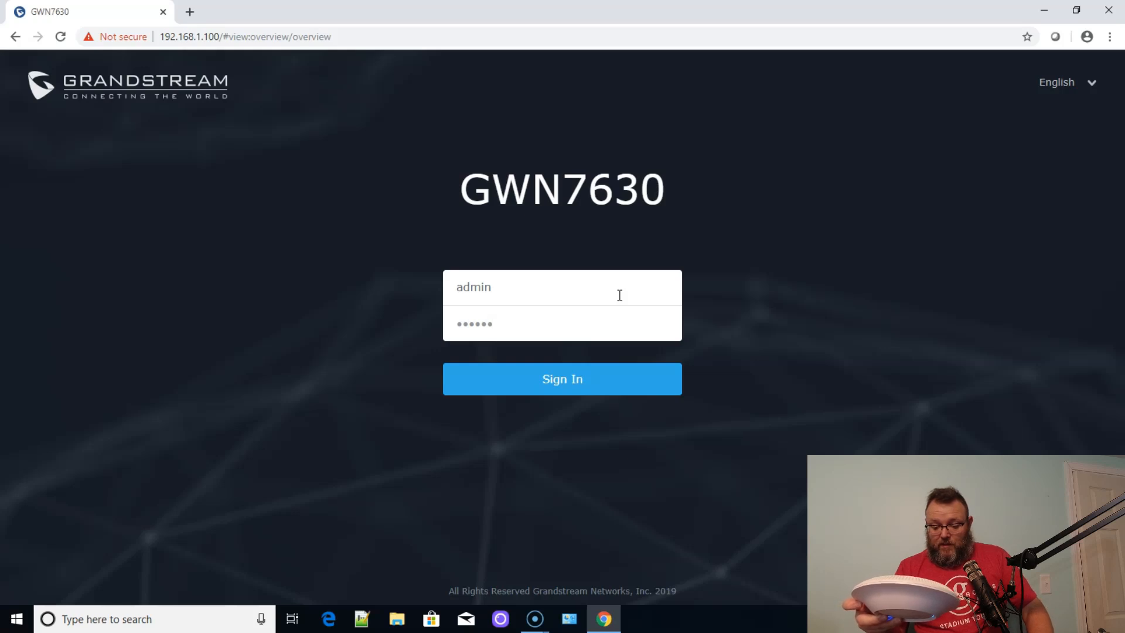
pyautogui.write('••')
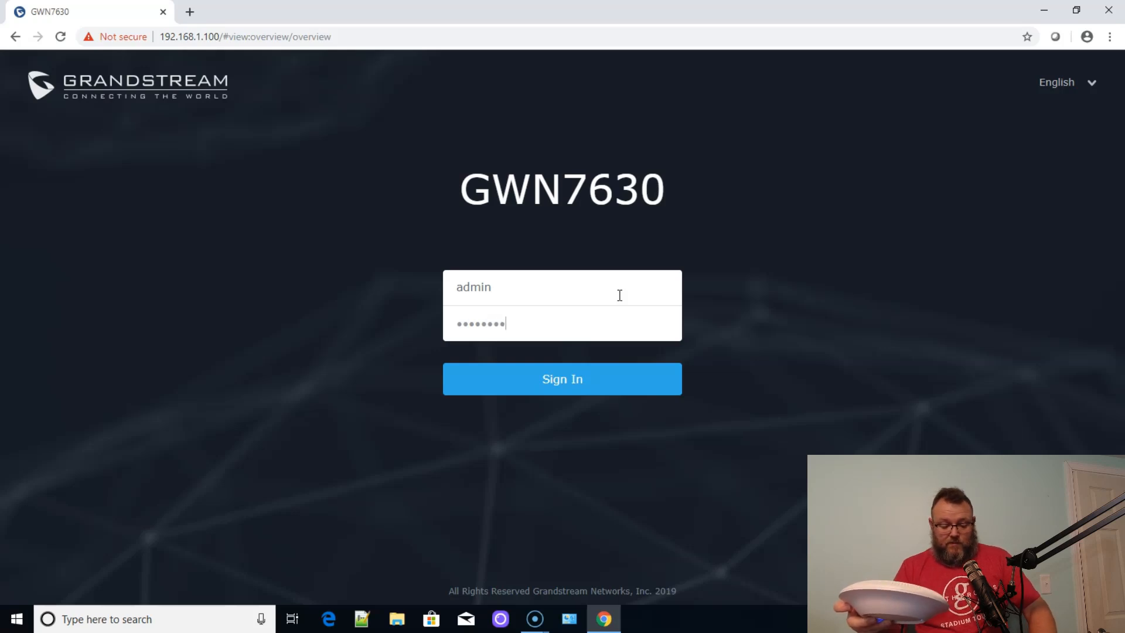
pyautogui.click(562, 379)
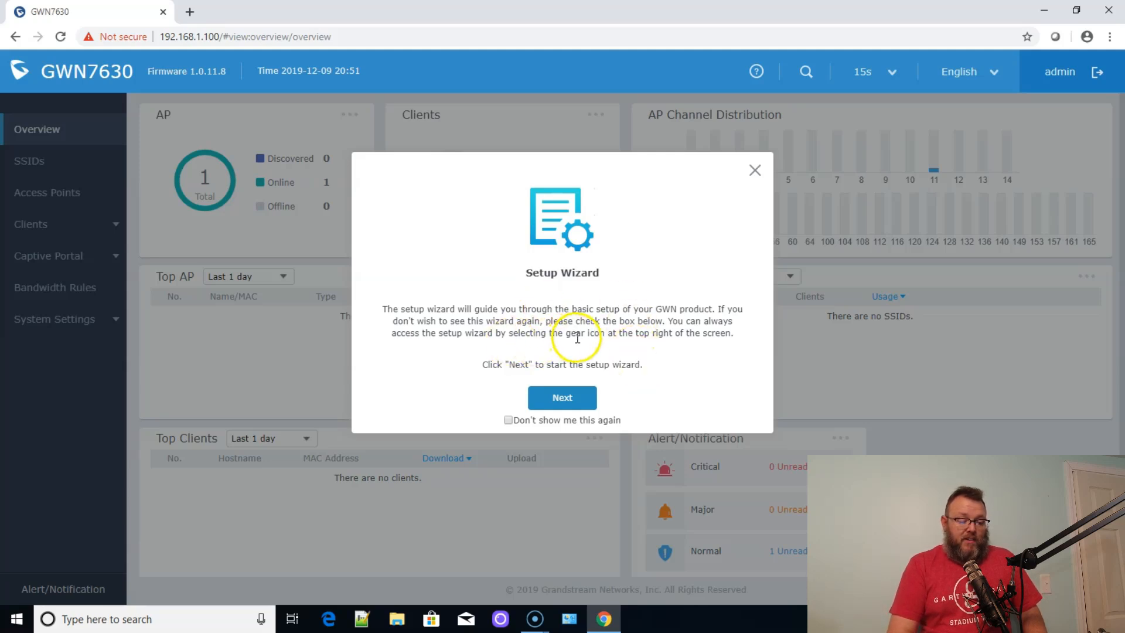
pyautogui.moveTo(732, 313)
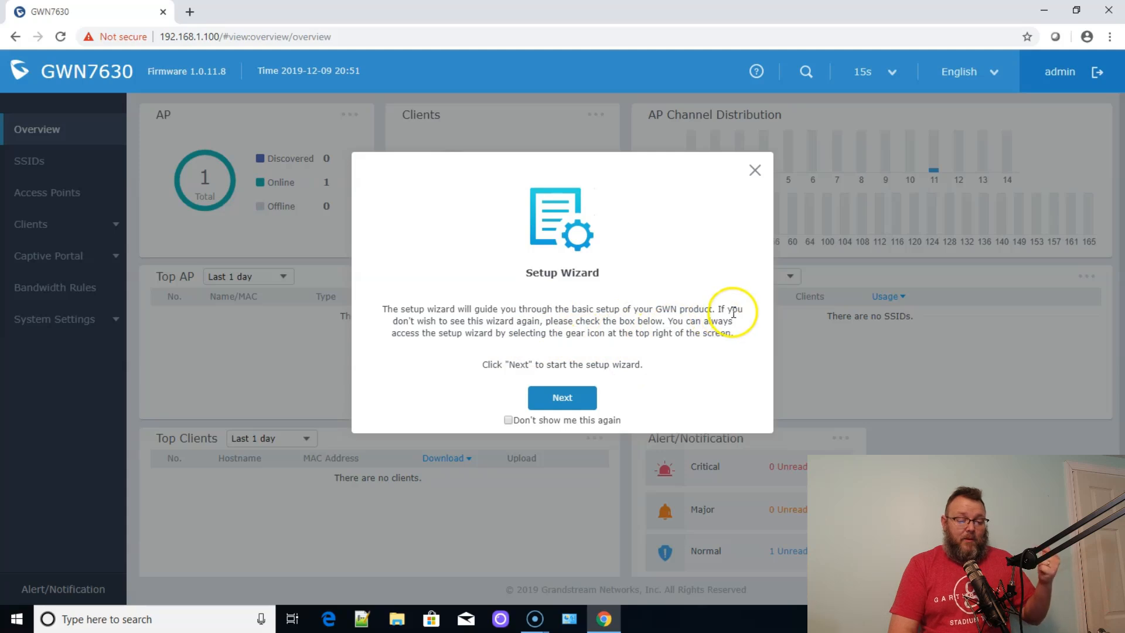
pyautogui.moveTo(715, 302)
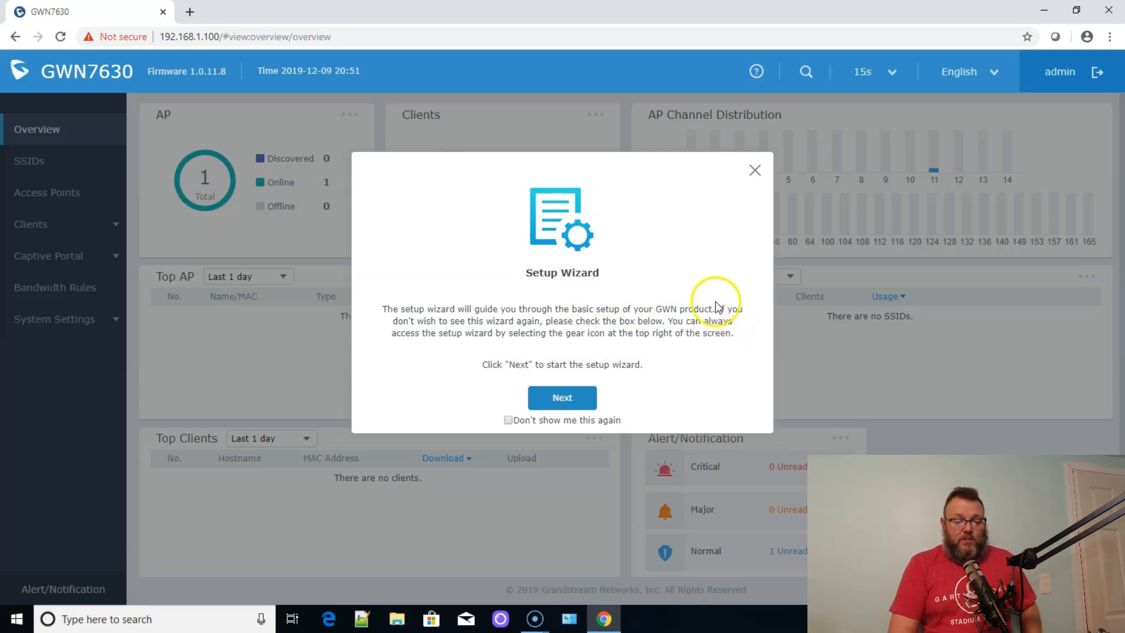
# - Close the Setup Wizard popup to reveal the Overview dashboard
pyautogui.click(754, 170)
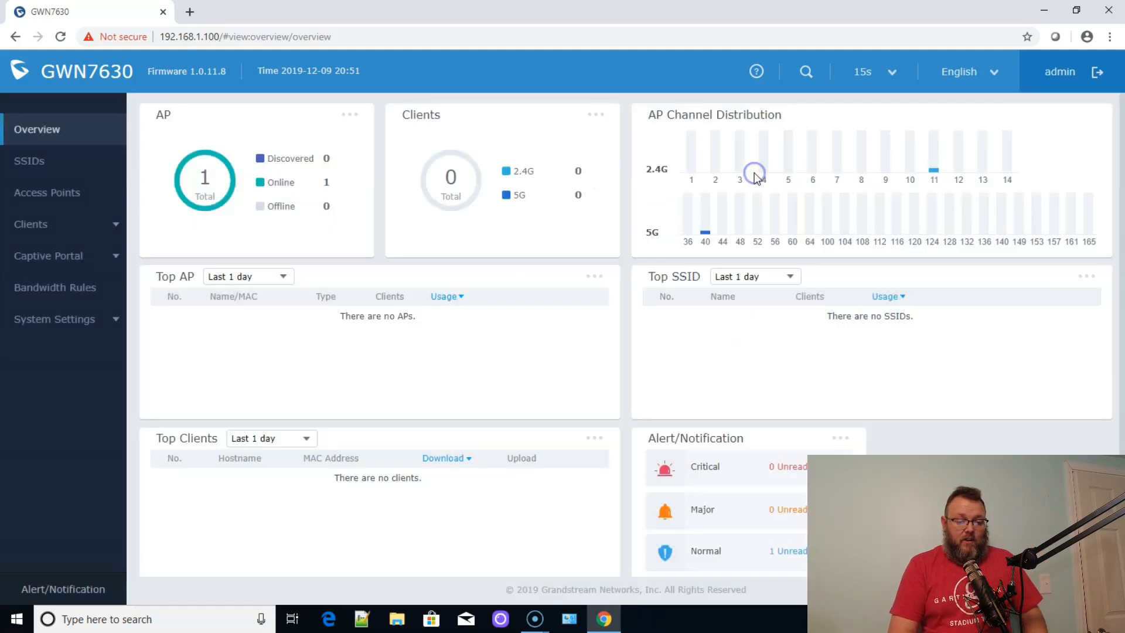
pyautogui.moveTo(560, 178)
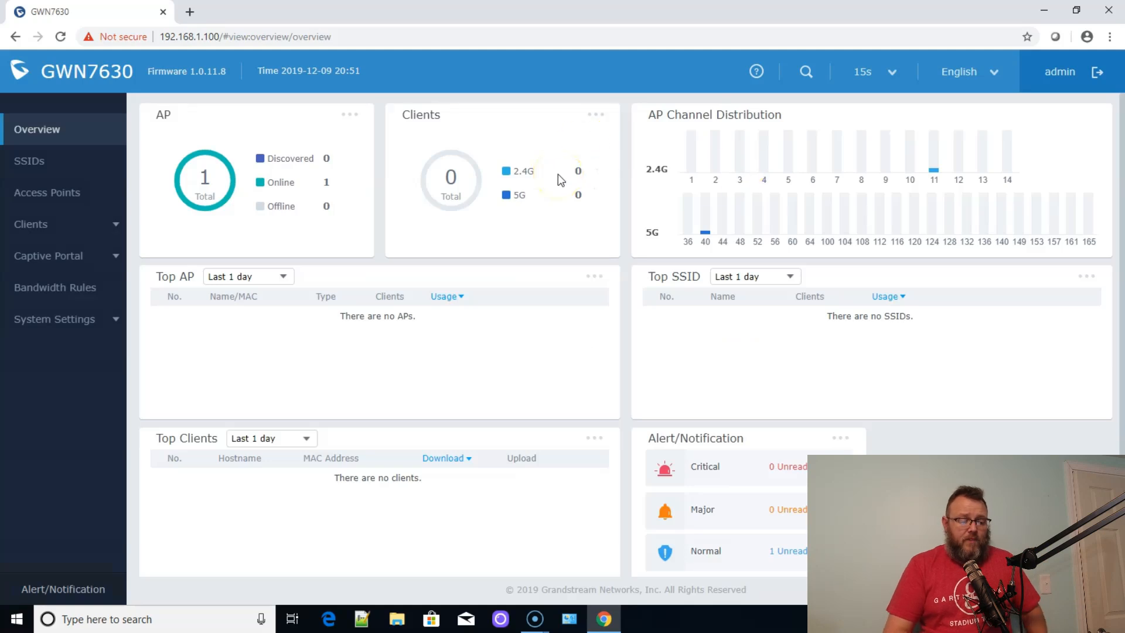
pyautogui.moveTo(620, 213)
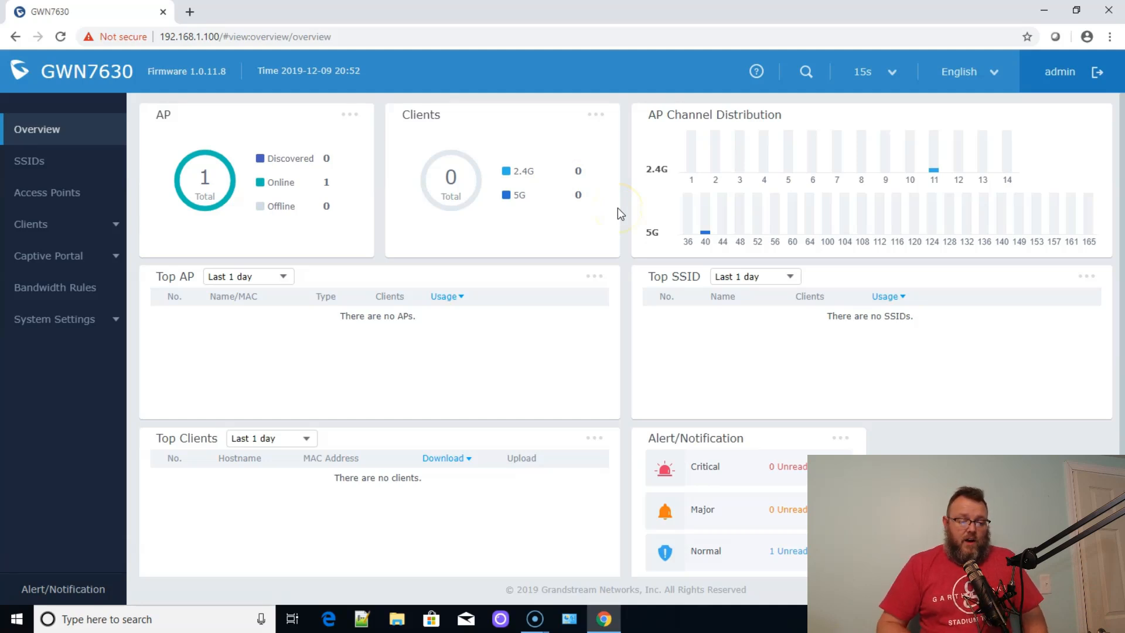
pyautogui.moveTo(687, 236)
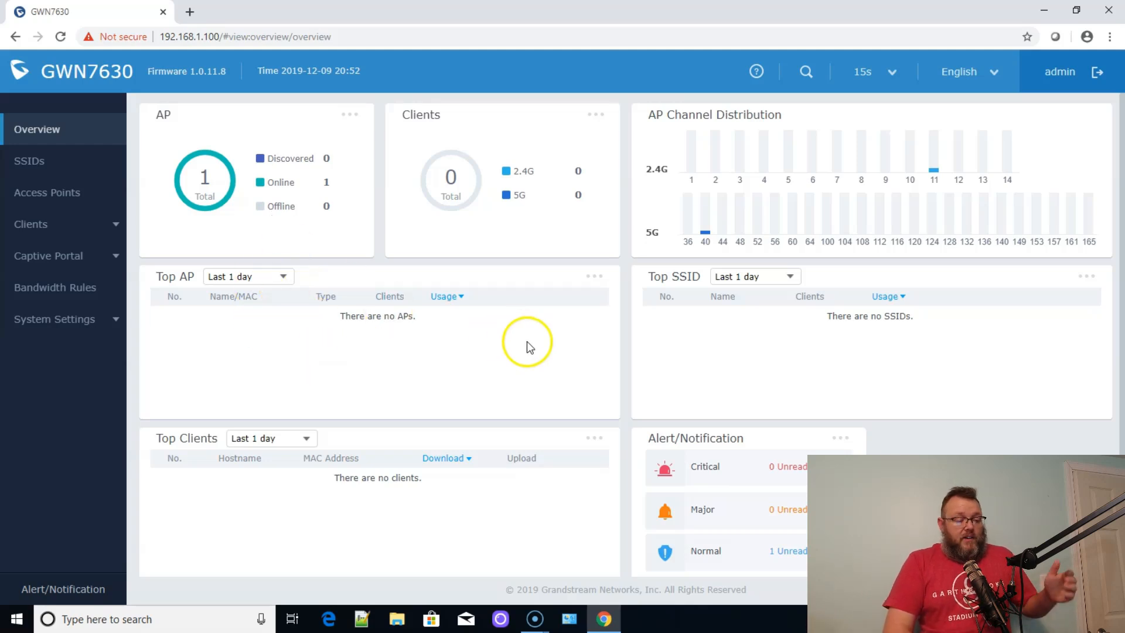
pyautogui.scroll(-3)
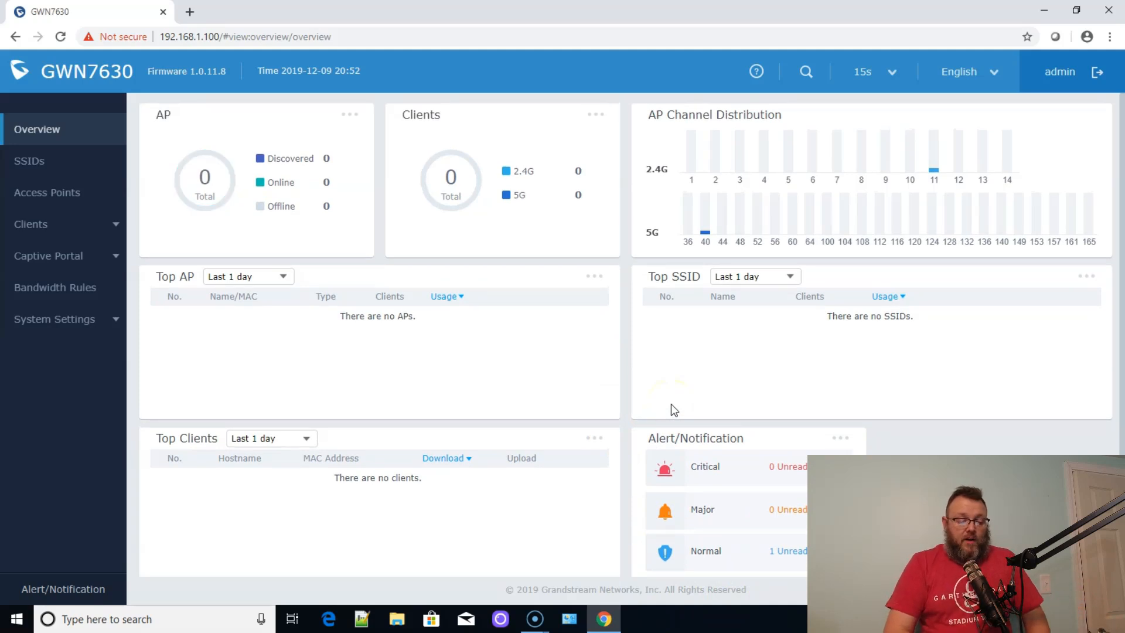
pyautogui.moveTo(771, 141)
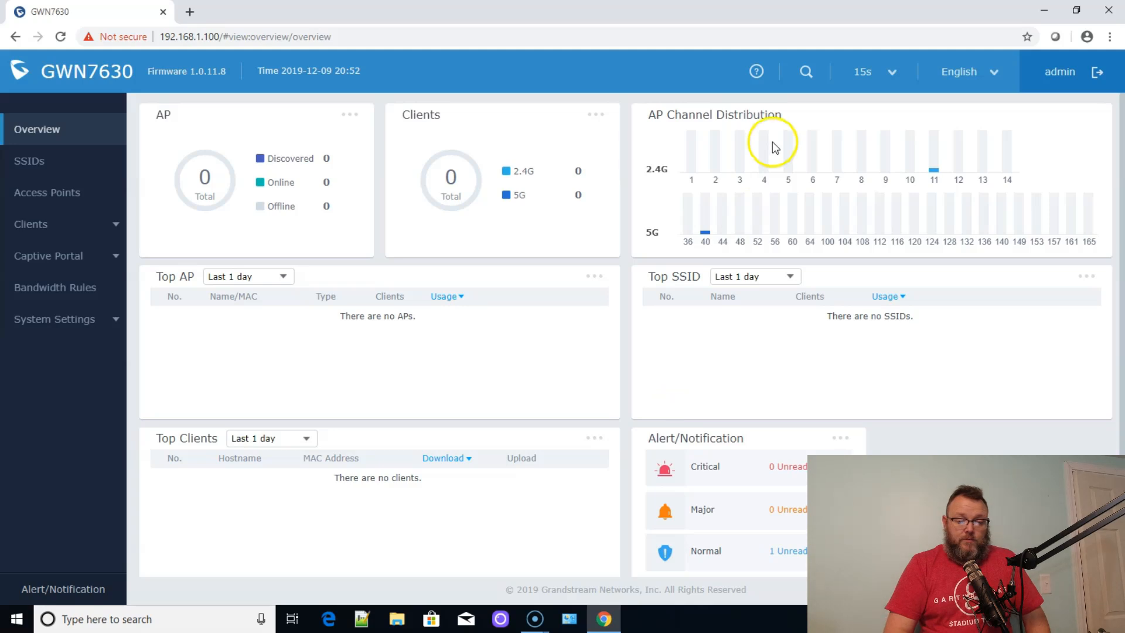
pyautogui.moveTo(756, 71)
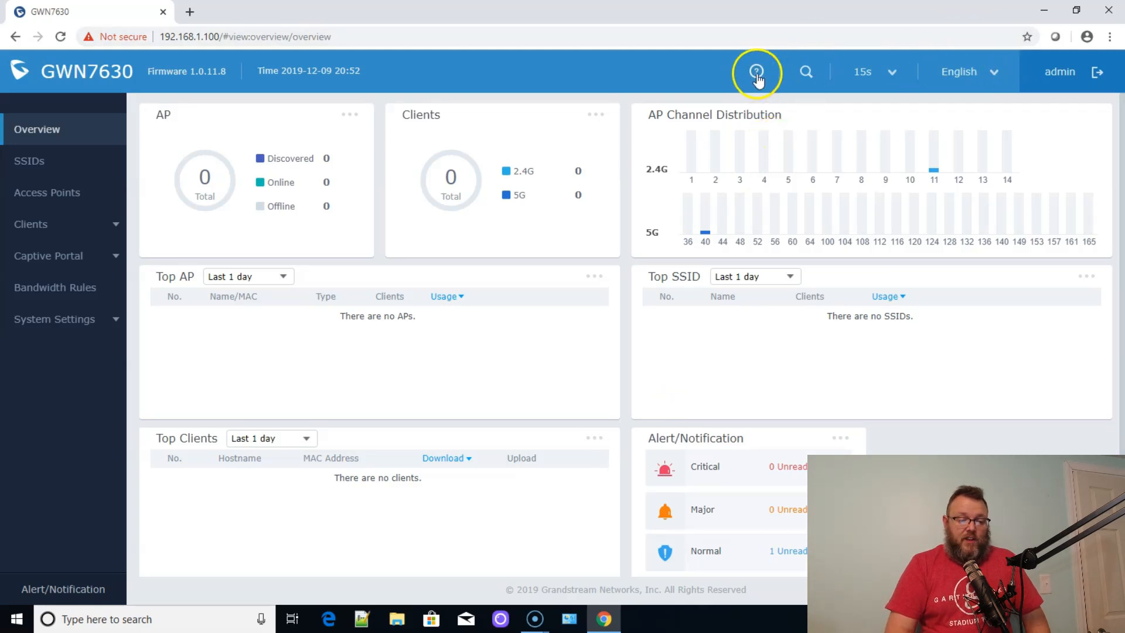
pyautogui.moveTo(756, 71)
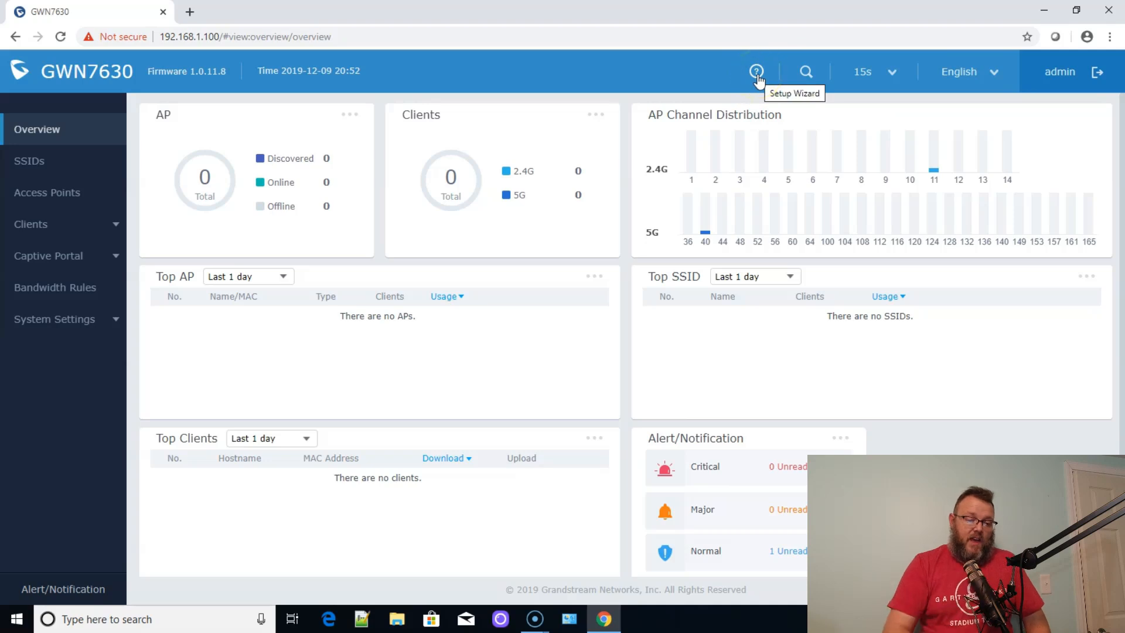
pyautogui.moveTo(771, 99)
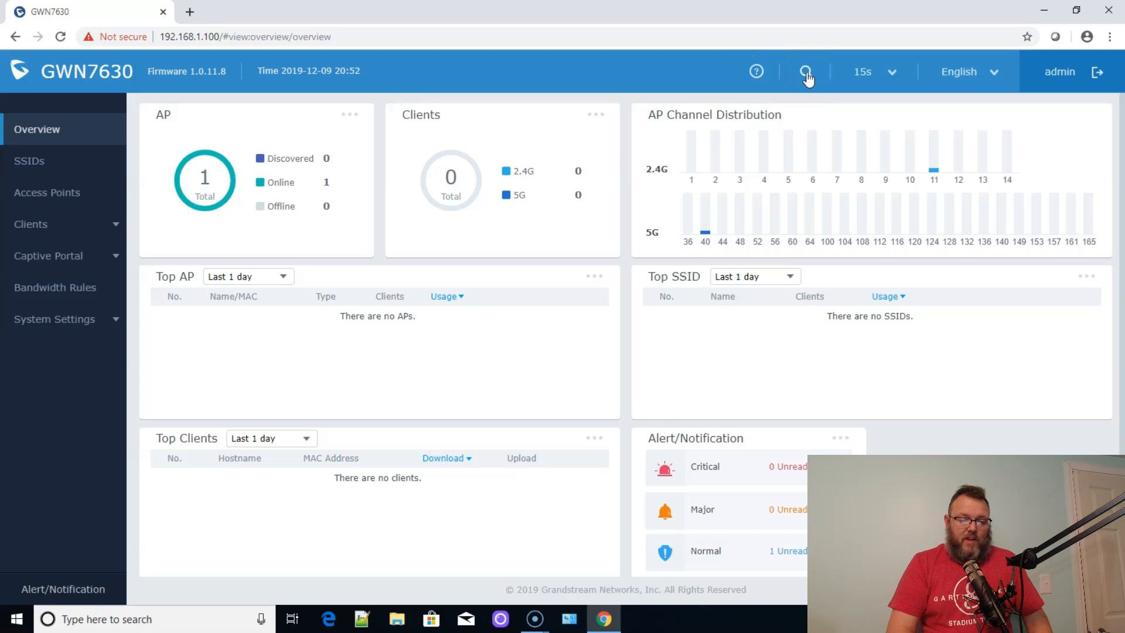
pyautogui.click(891, 72)
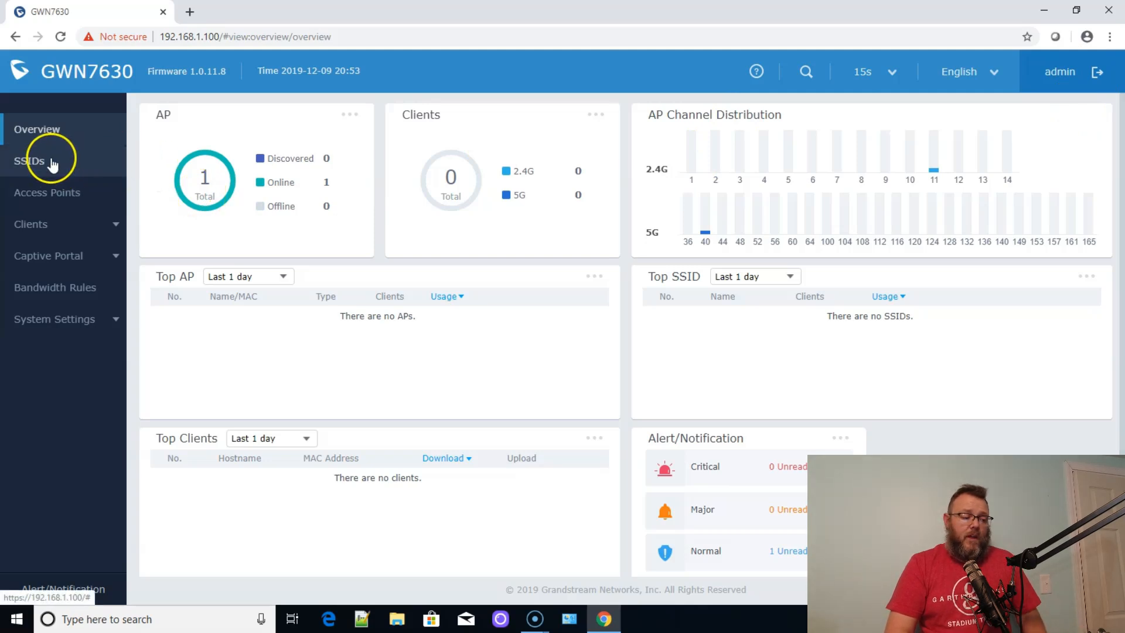
pyautogui.moveTo(54, 169)
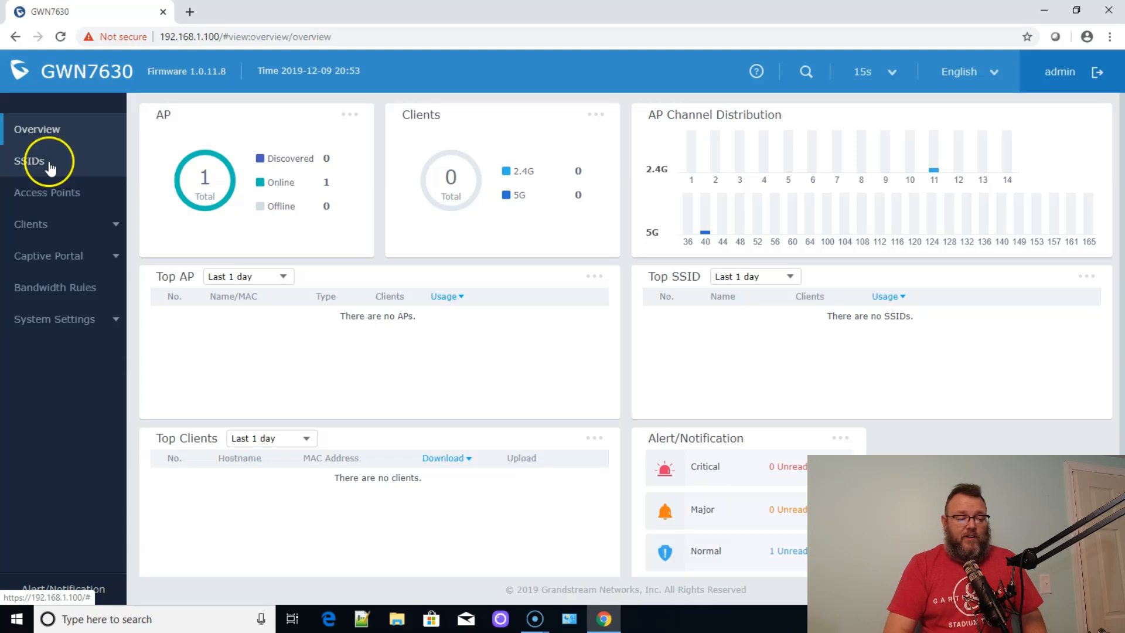
pyautogui.click(29, 160)
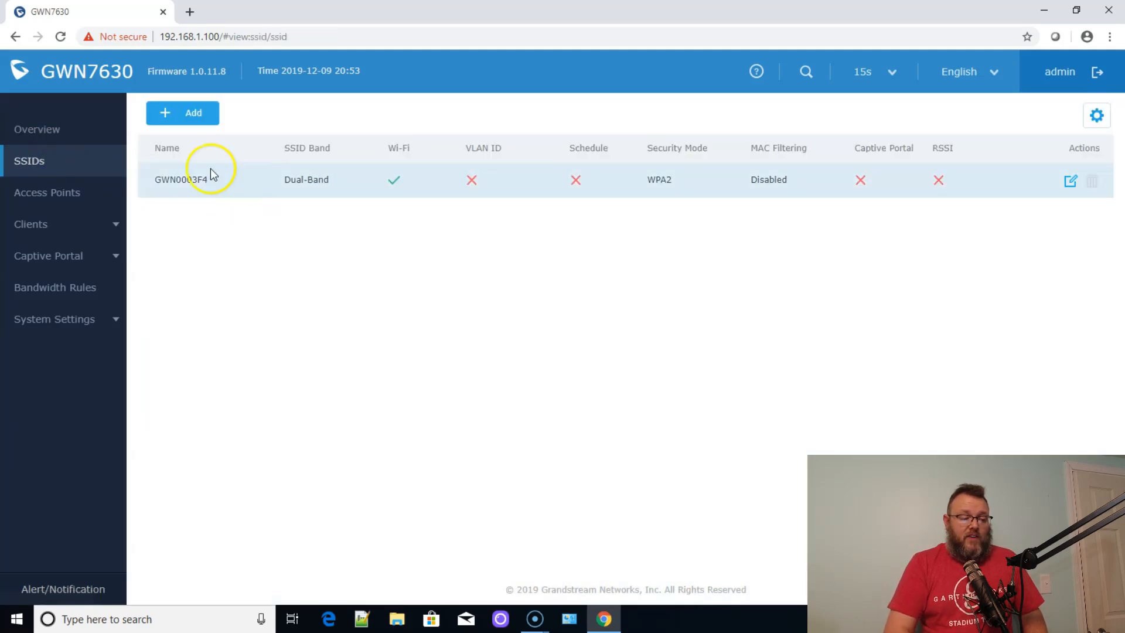
pyautogui.moveTo(209, 179)
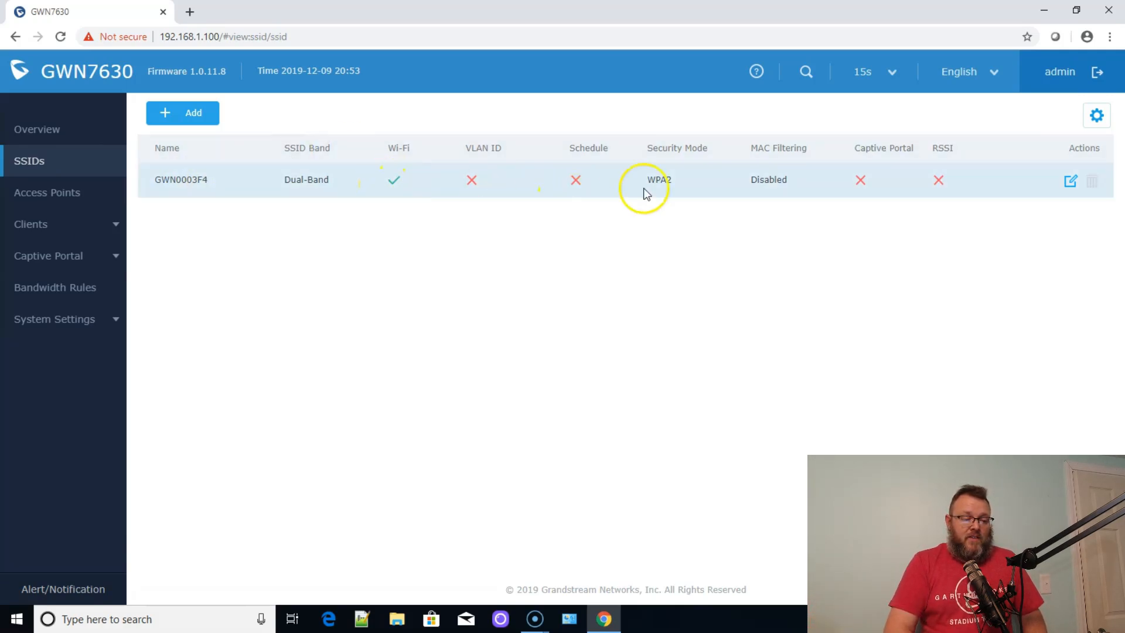
pyautogui.moveTo(280, 179)
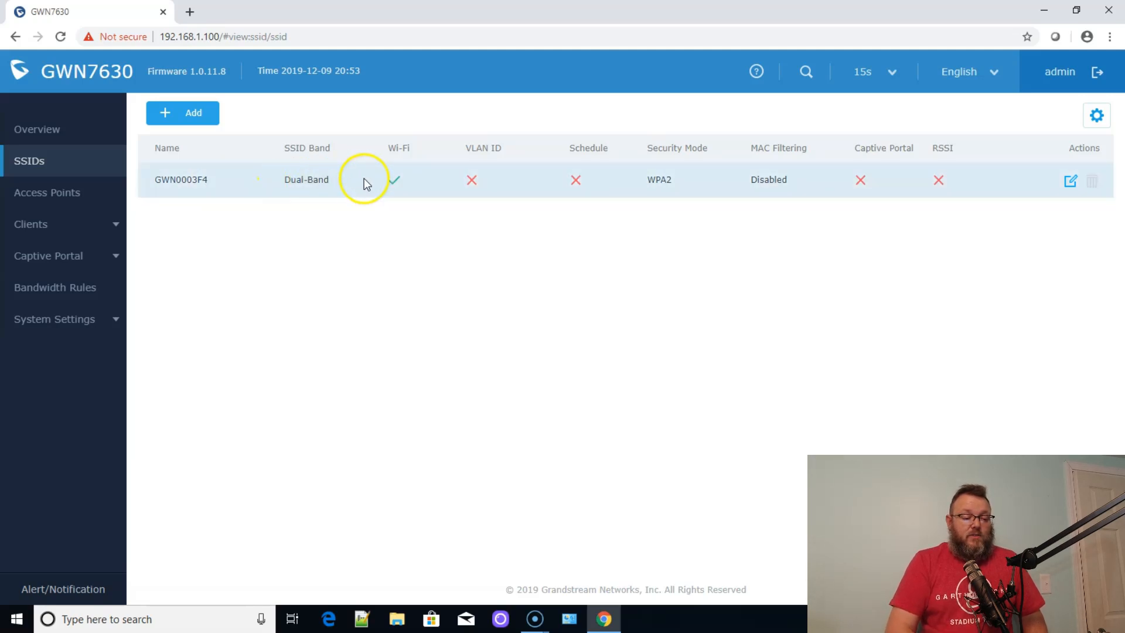
pyautogui.moveTo(518, 206)
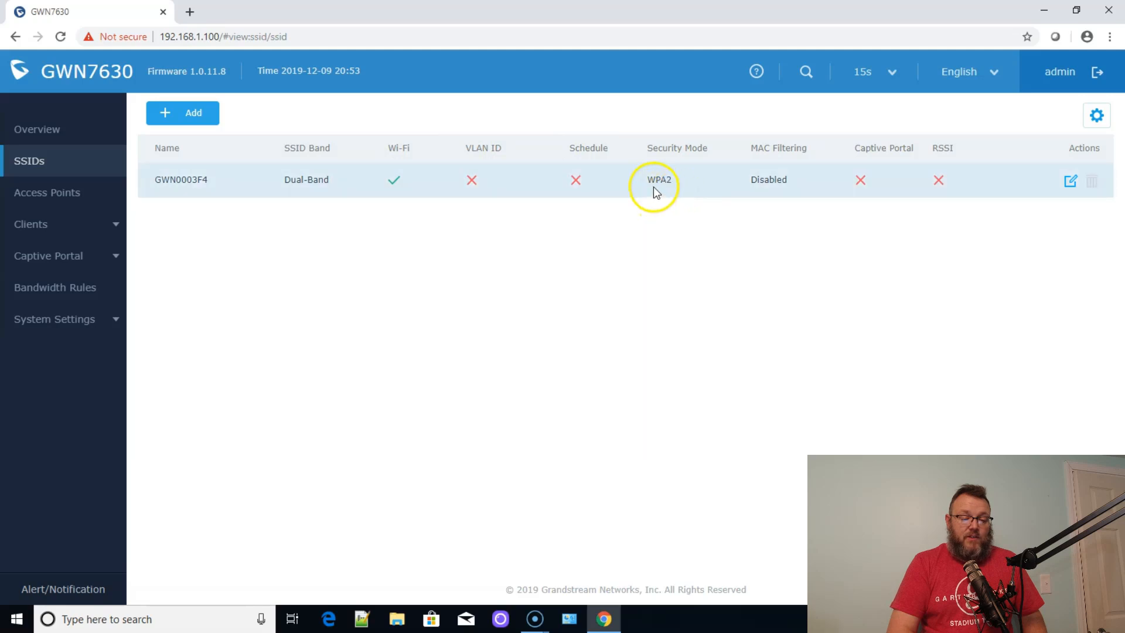
pyautogui.moveTo(746, 190)
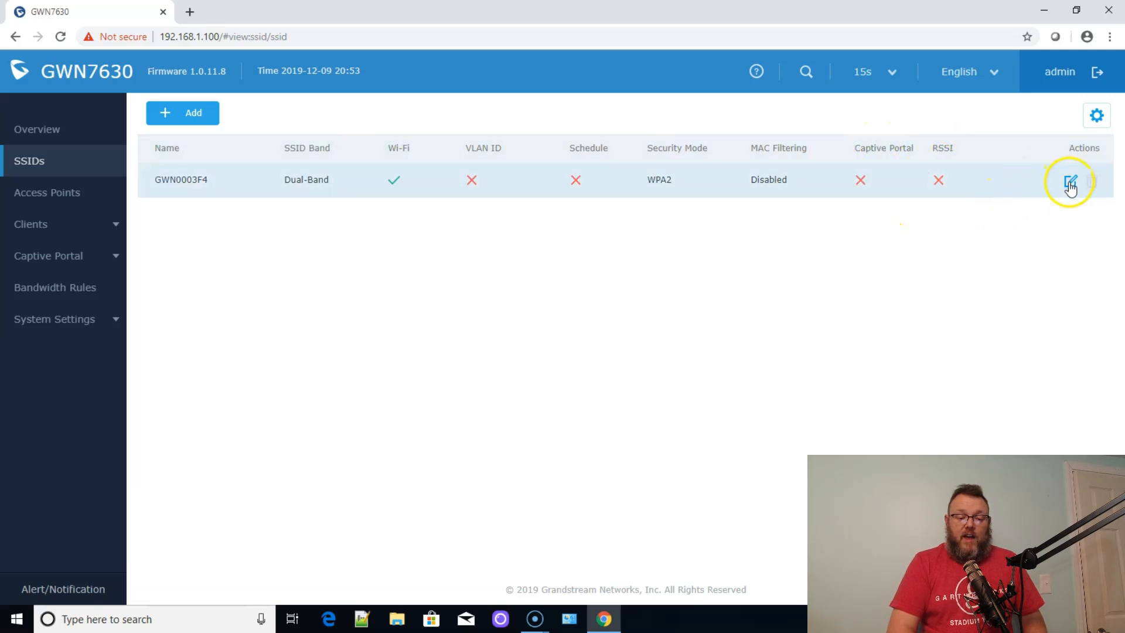
# - Open GWN0003F4's Wi-Fi settings and toggle VLAN on, then back off
pyautogui.click(1071, 181)
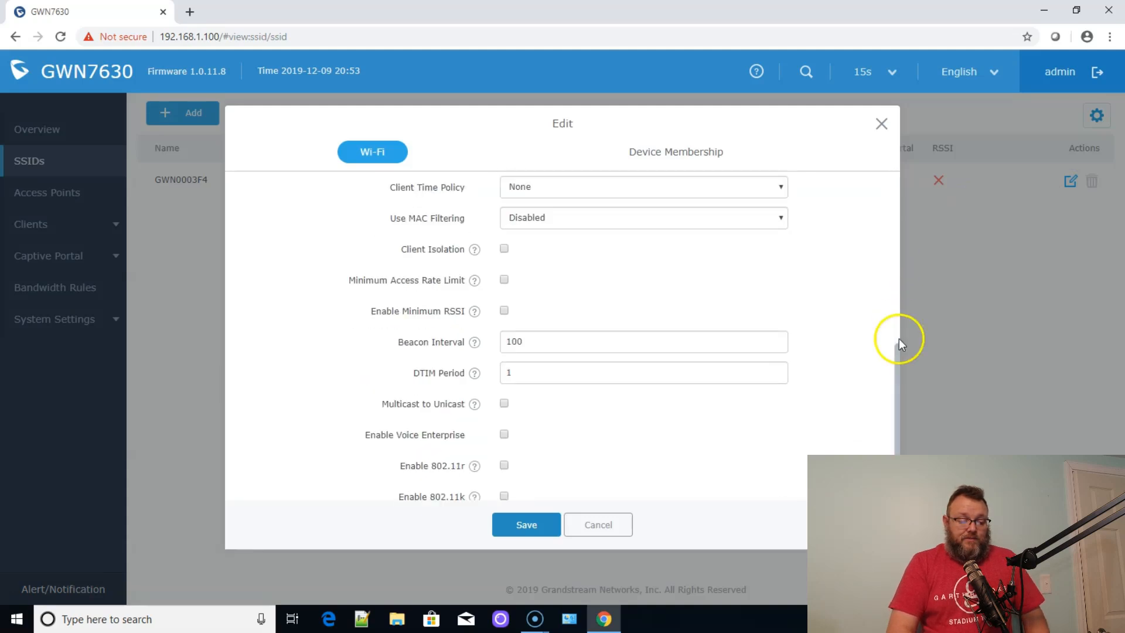
pyautogui.scroll(-3)
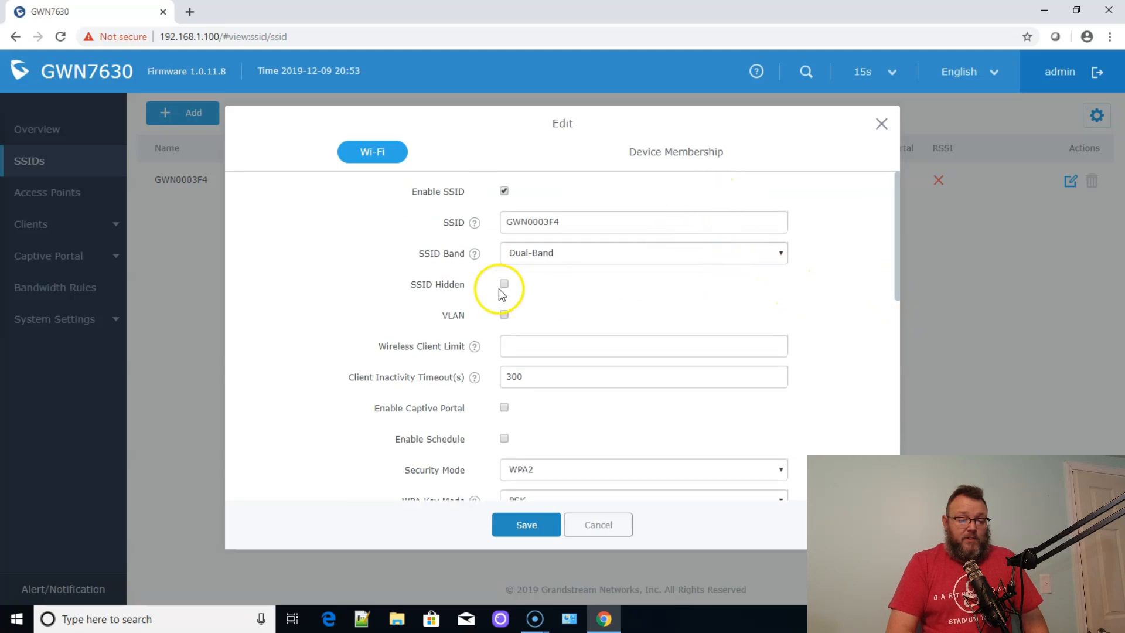
pyautogui.moveTo(664, 297)
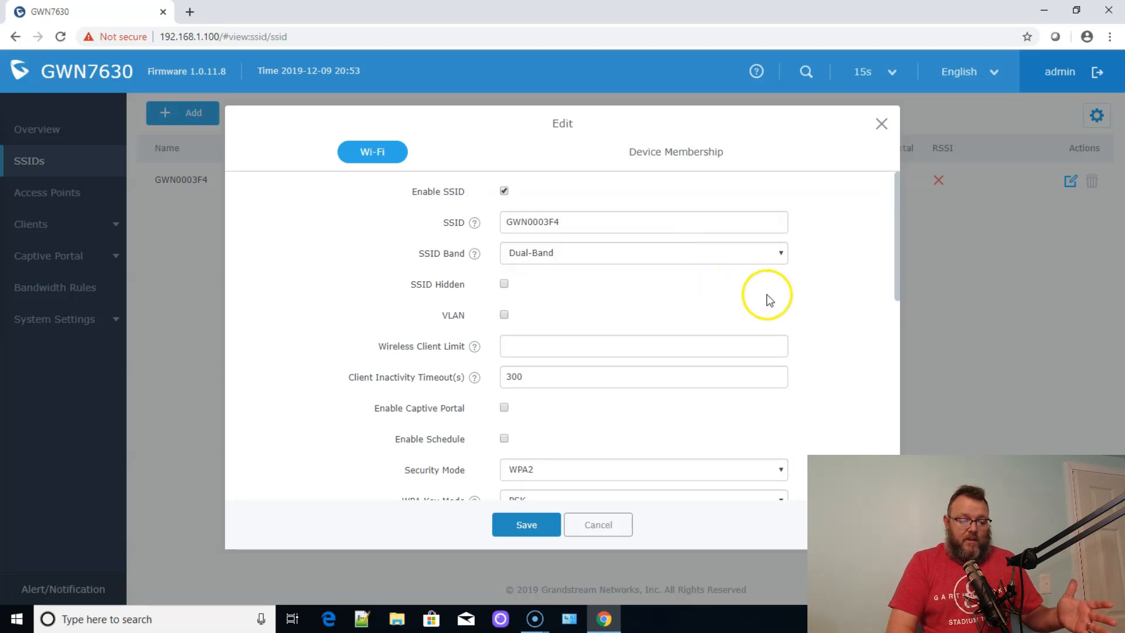
pyautogui.moveTo(815, 295)
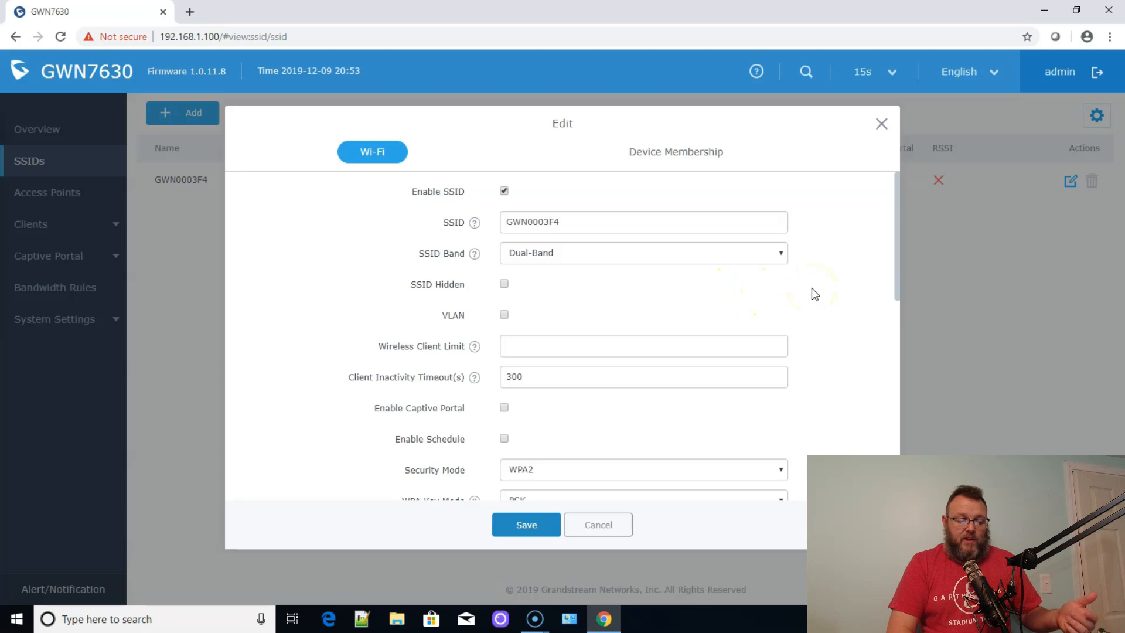
pyautogui.scroll(-3)
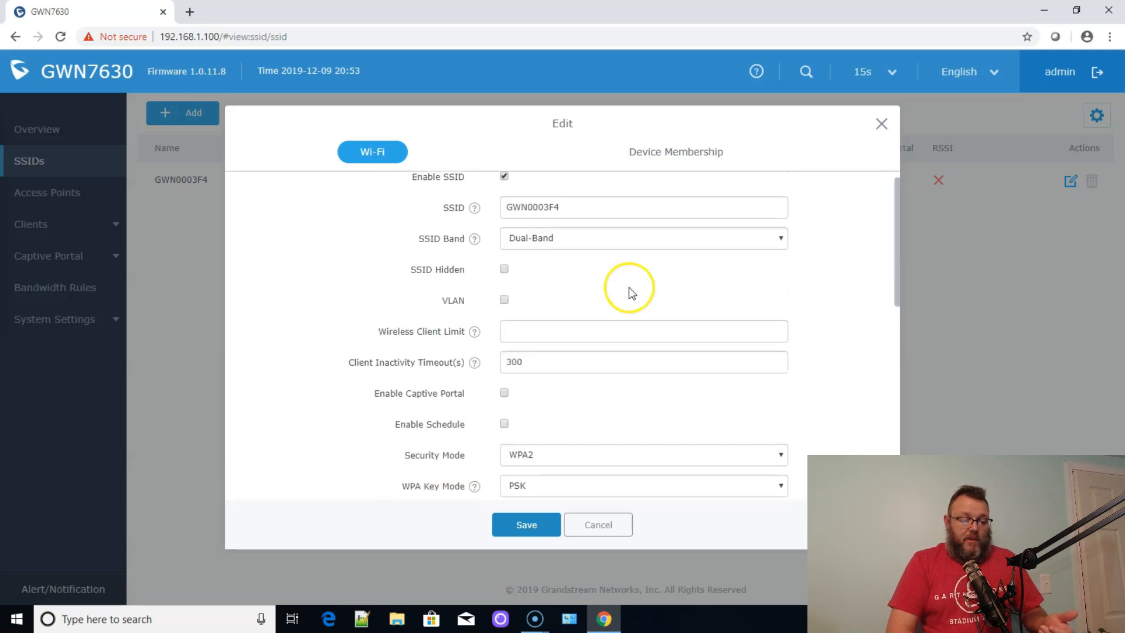
pyautogui.click(504, 299)
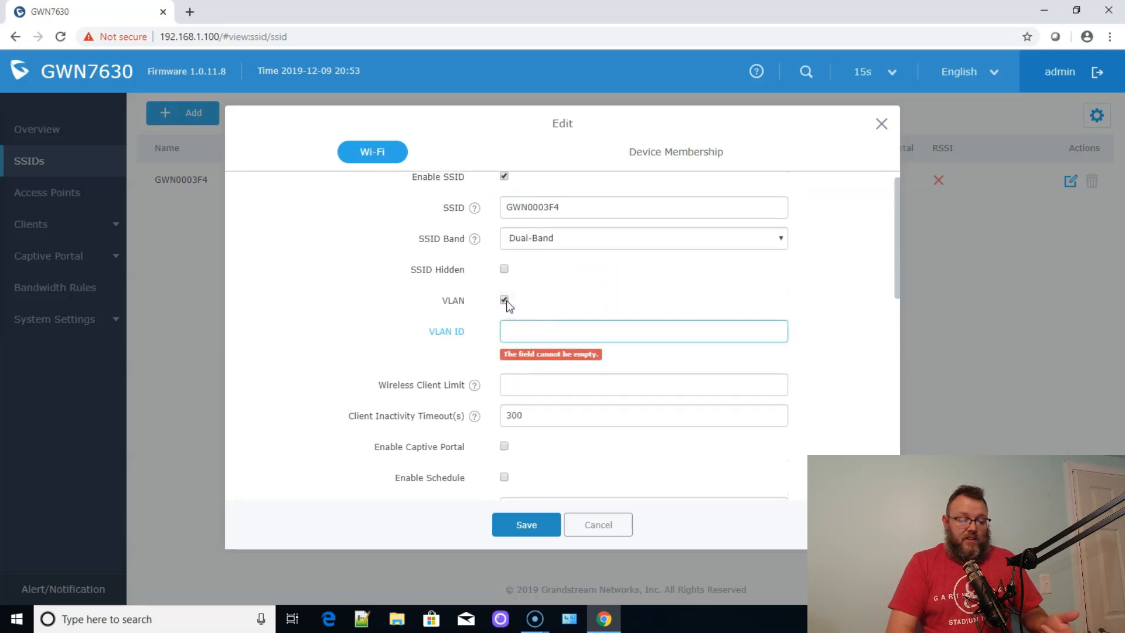
pyautogui.click(504, 300)
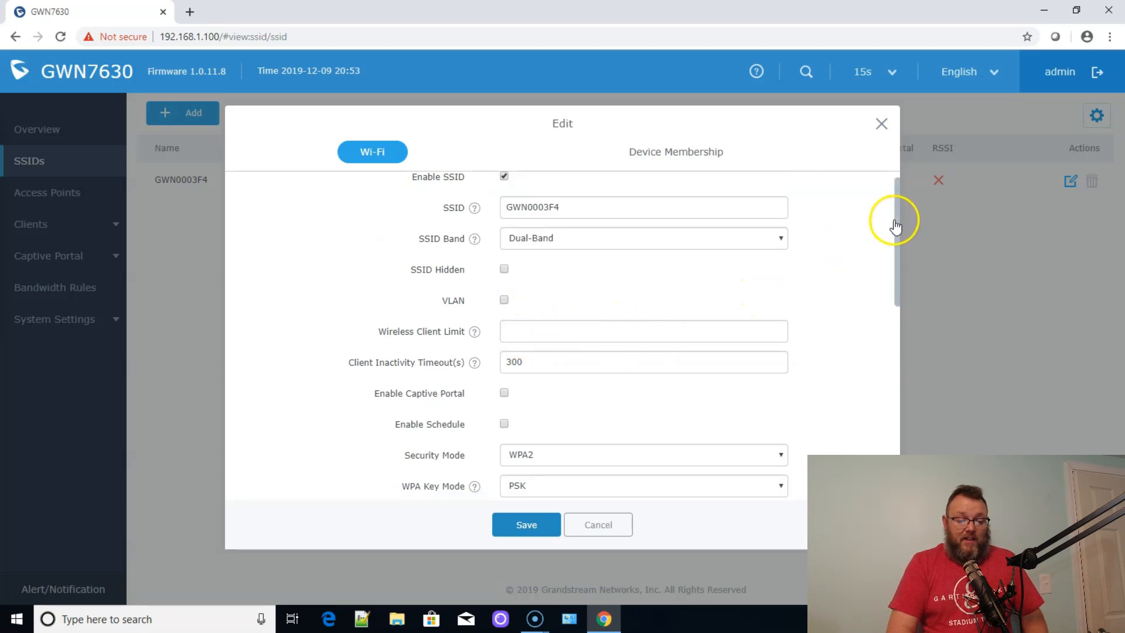
# - Scroll through the Wi-Fi tab: WPA2-PSK with AES, beacon interval 100, DTIM 1
pyautogui.scroll(-3)
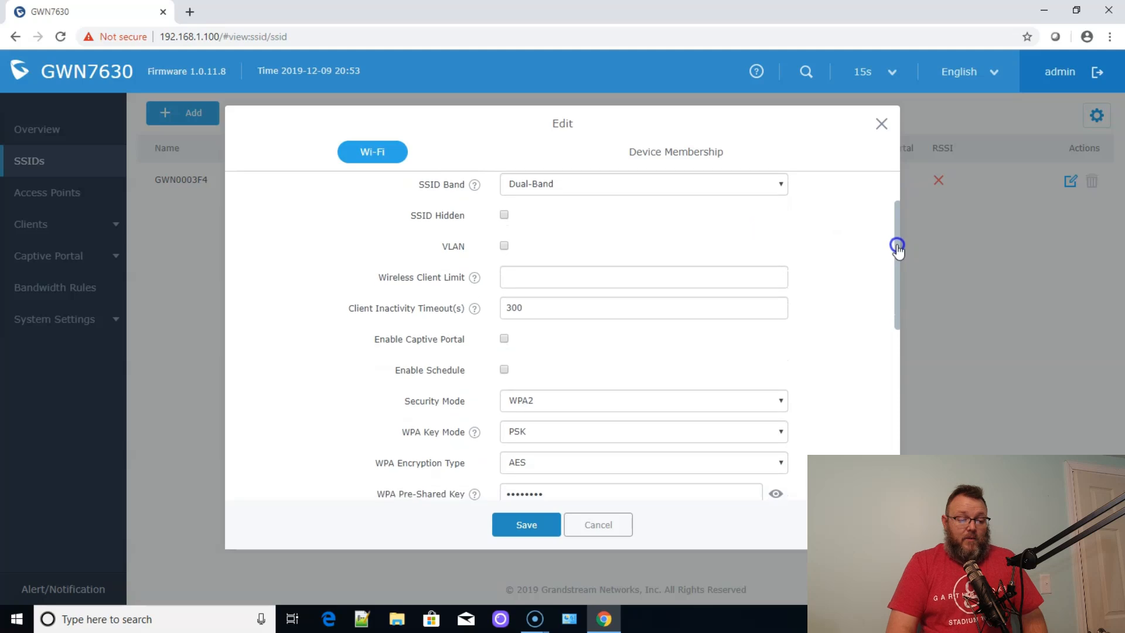
pyautogui.scroll(-3)
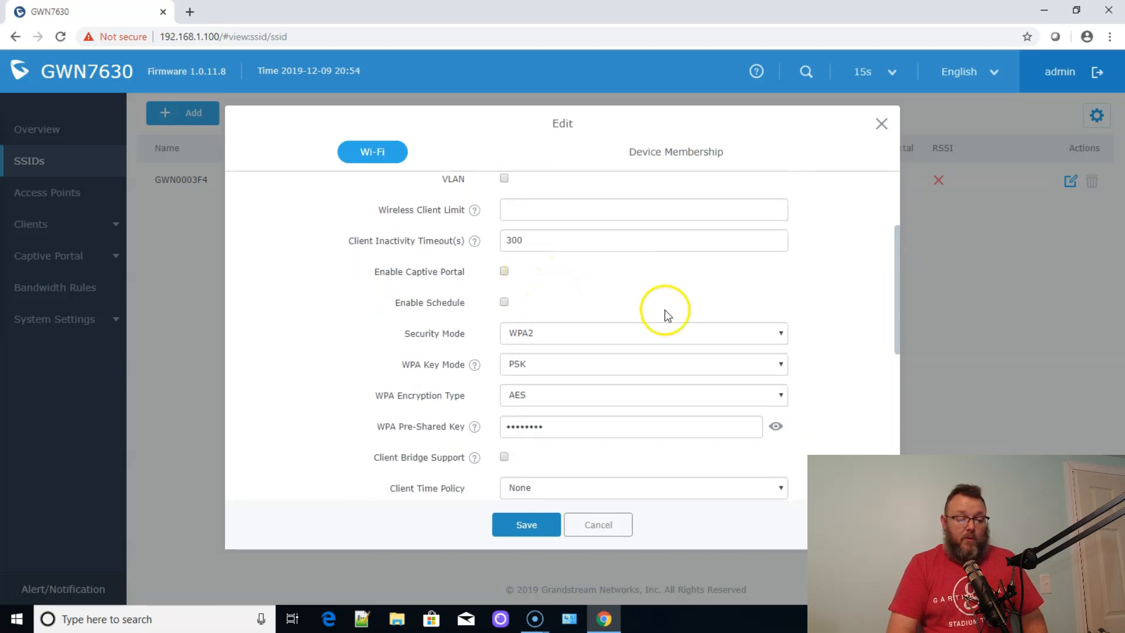
pyautogui.moveTo(782, 329)
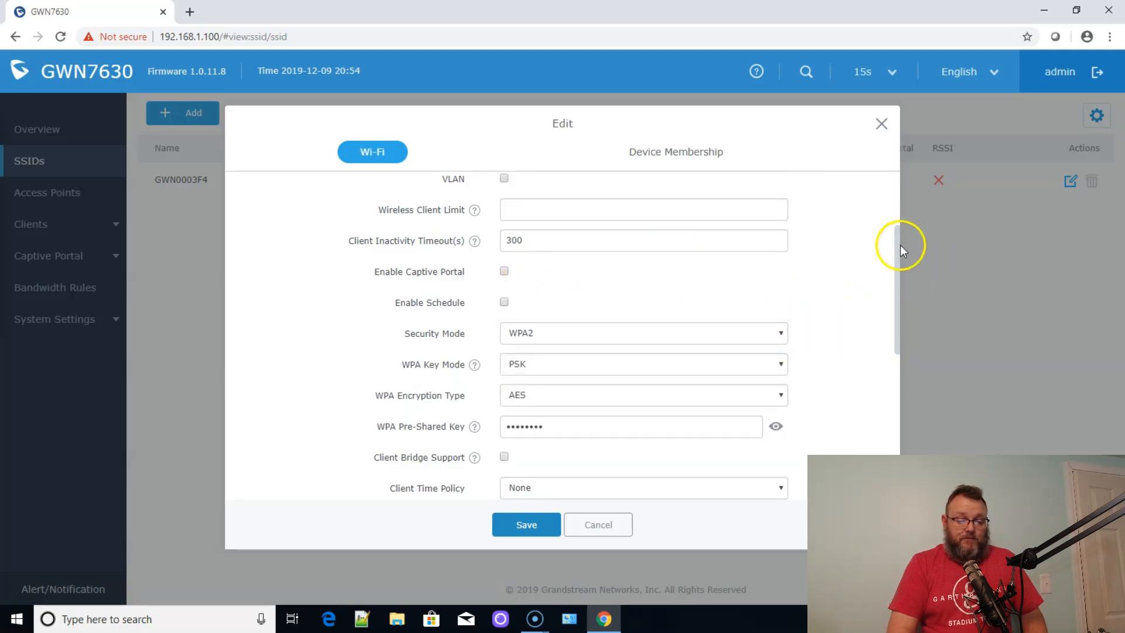
pyautogui.scroll(-3)
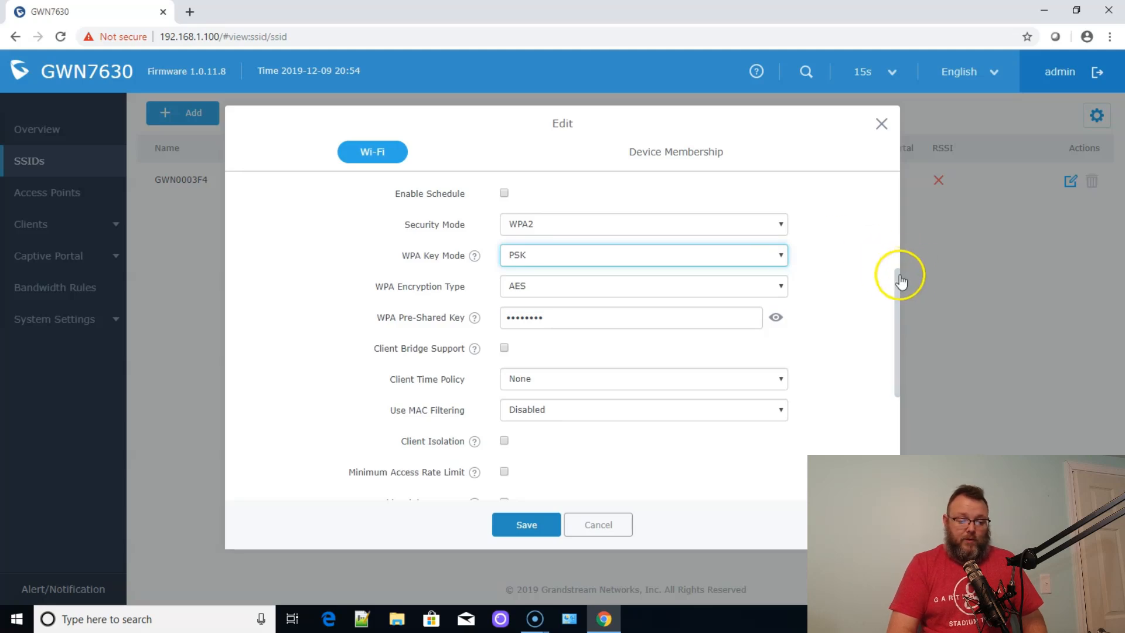
pyautogui.scroll(-3)
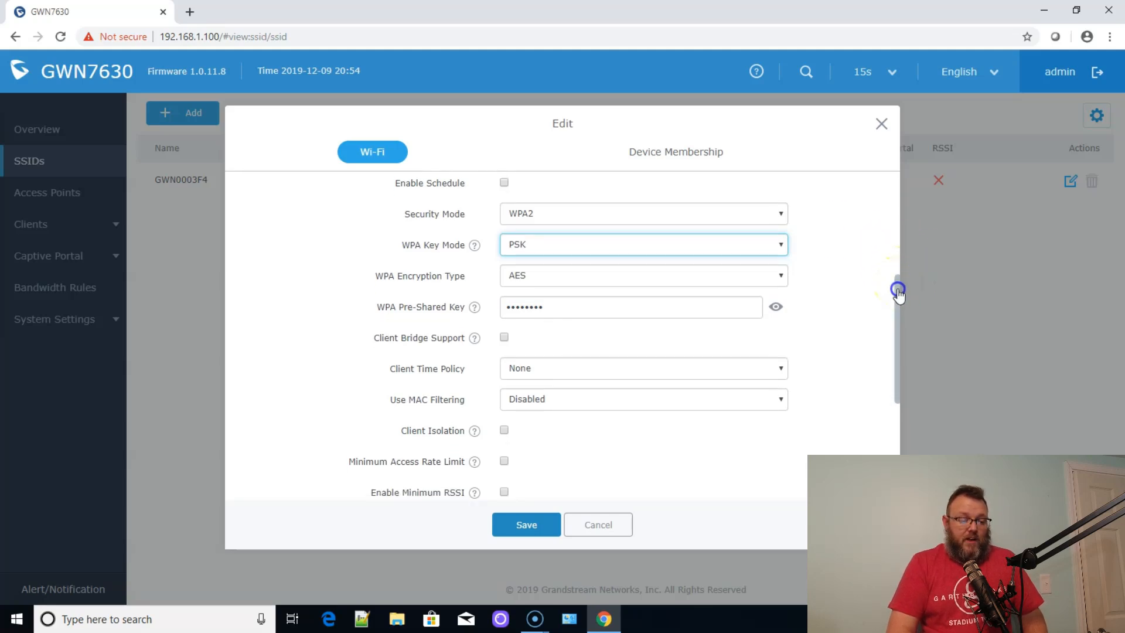
pyautogui.scroll(-3)
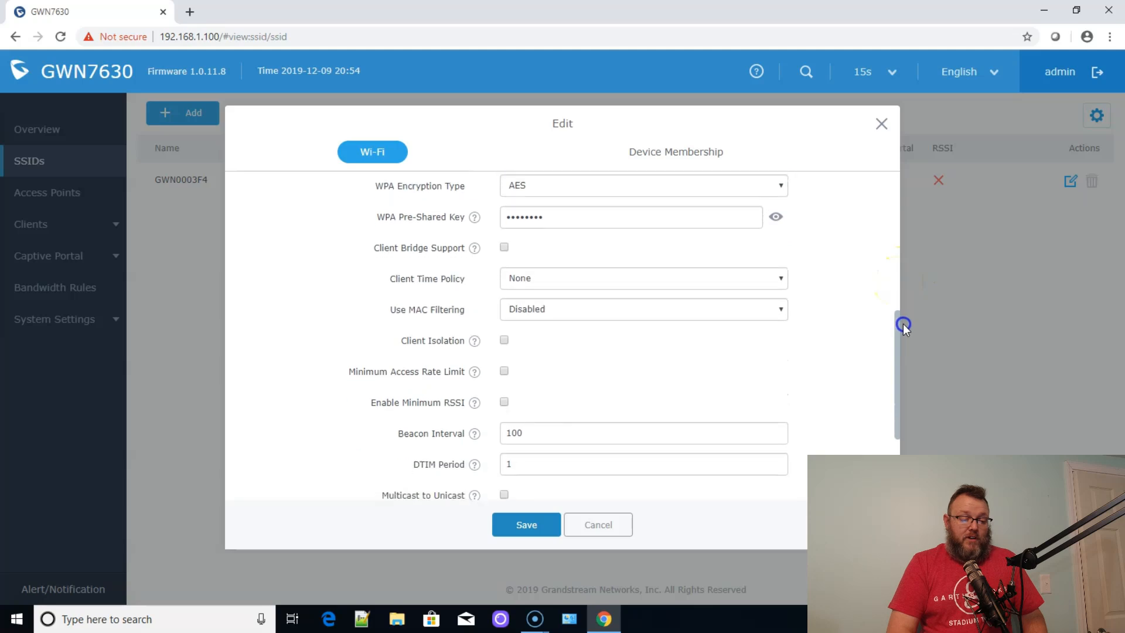
pyautogui.moveTo(474, 240)
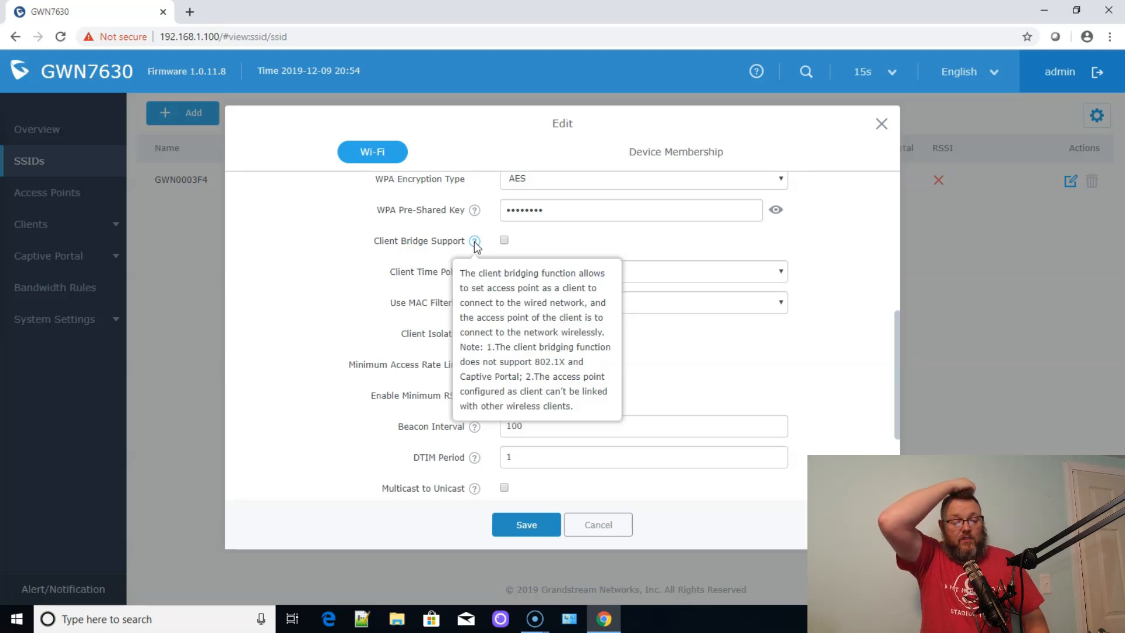
pyautogui.moveTo(860, 343)
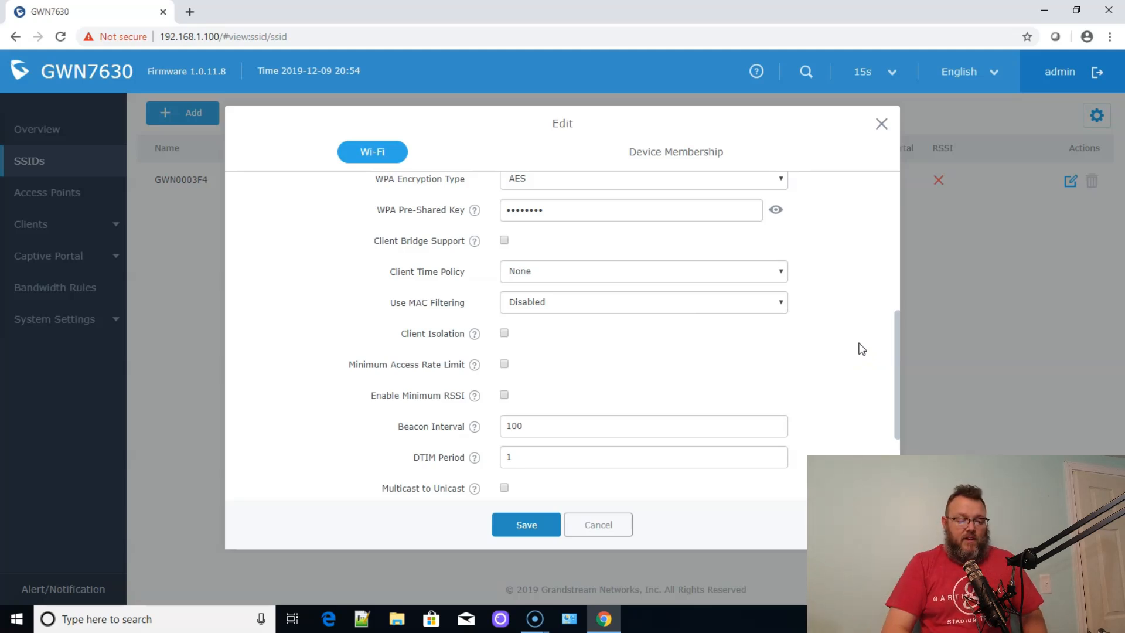
# - Scroll down past the unchecked client isolation, 802.11r/k/v and ARP proxy options
pyautogui.scroll(-3)
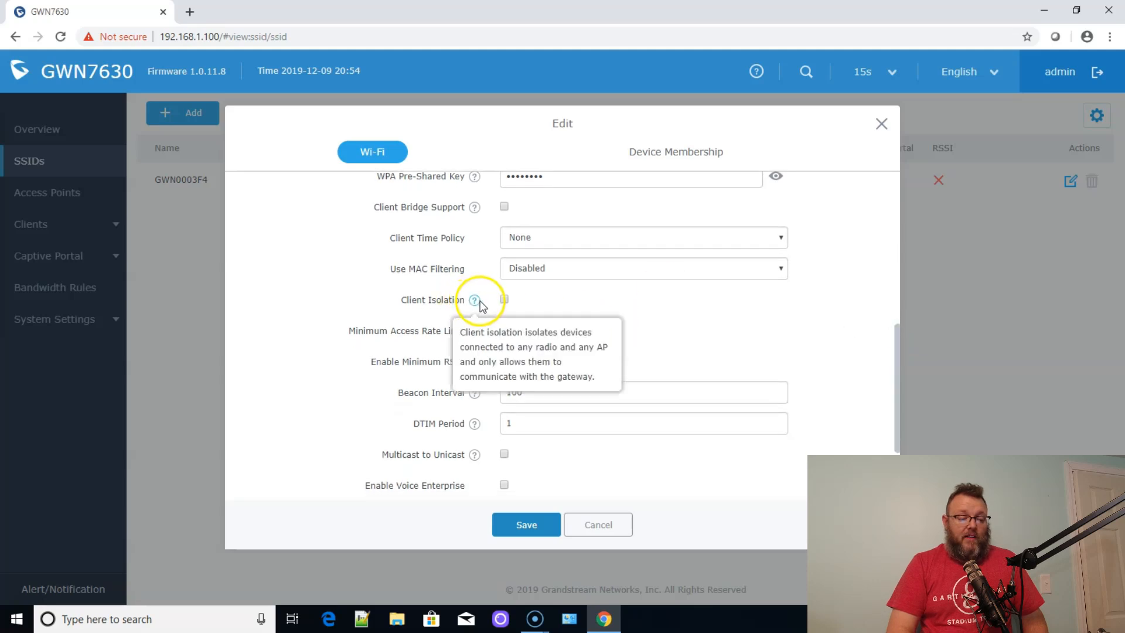
pyautogui.moveTo(860, 317)
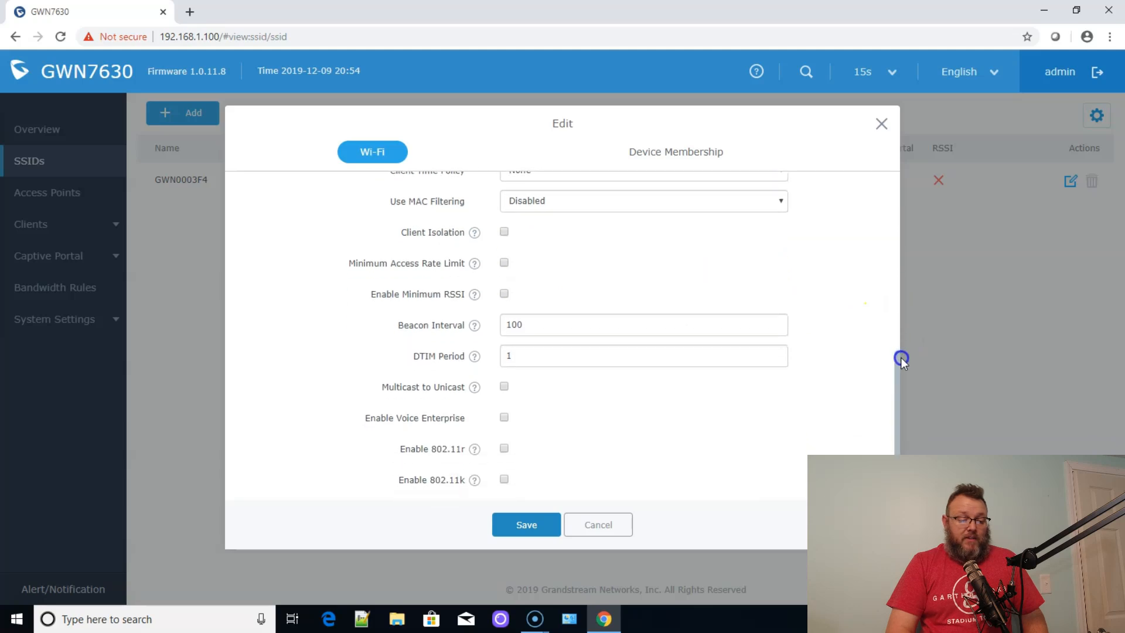
pyautogui.moveTo(570, 341)
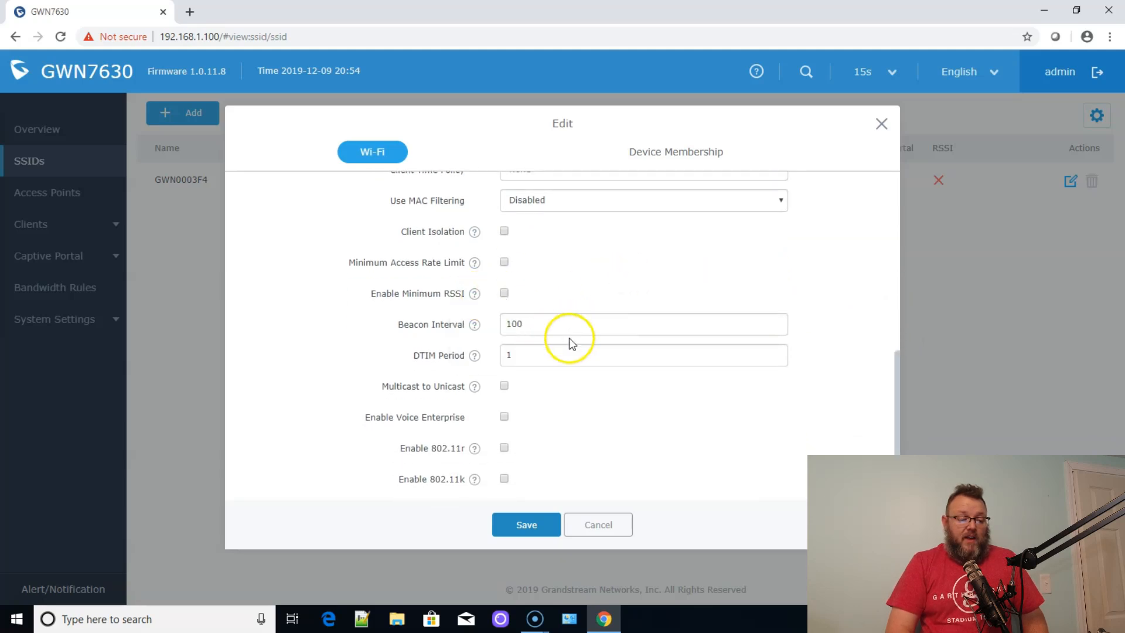
pyautogui.moveTo(537, 402)
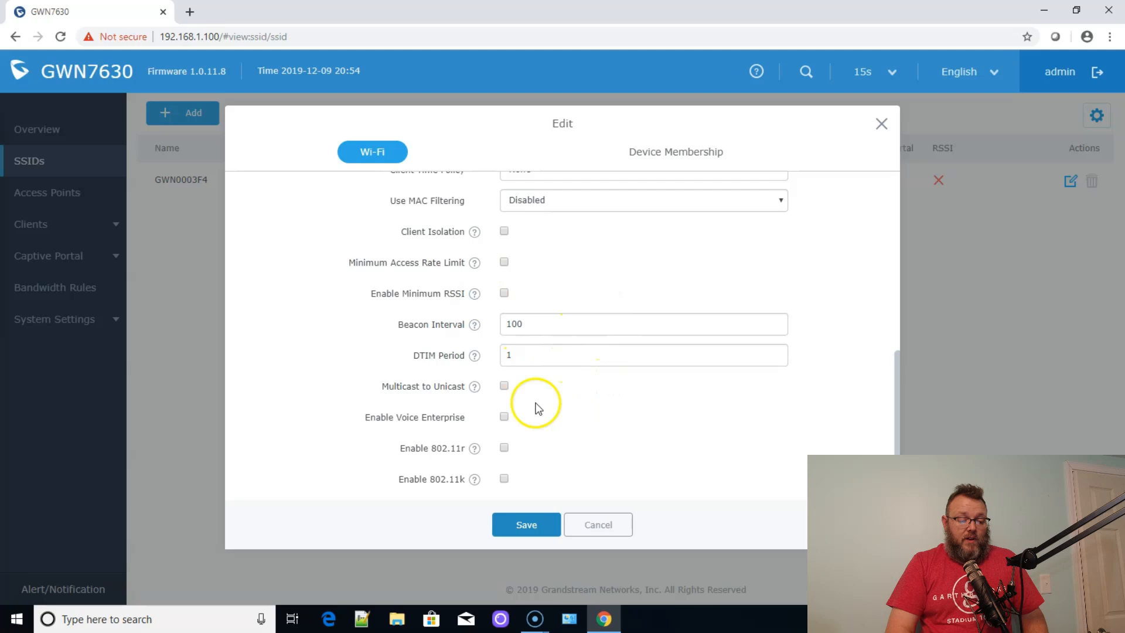
pyautogui.moveTo(474, 355)
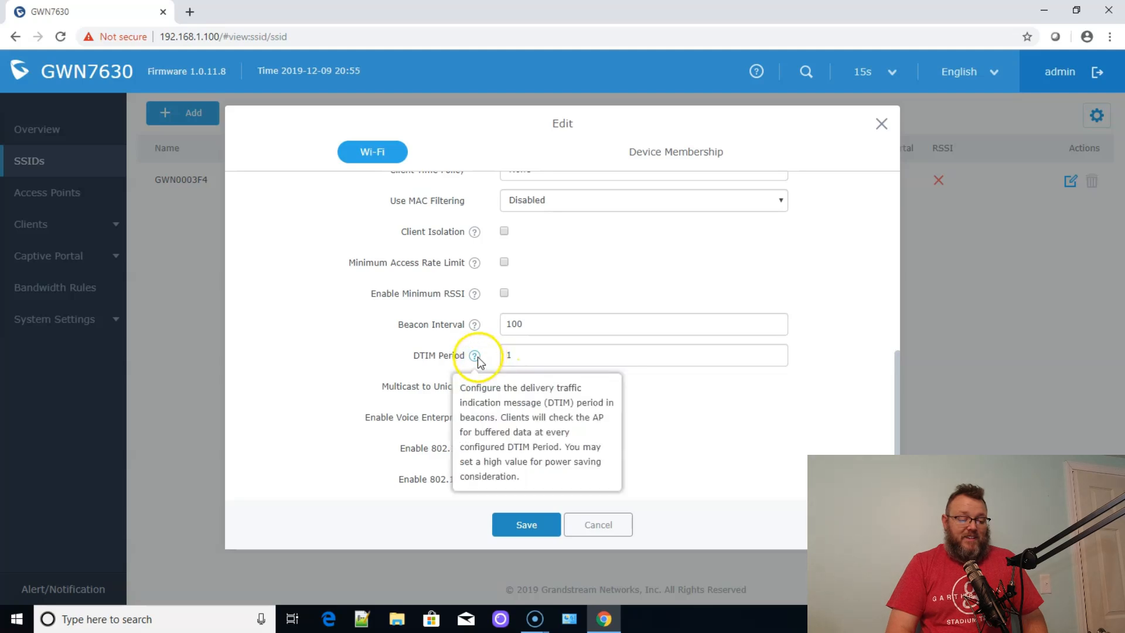
pyautogui.moveTo(621, 419)
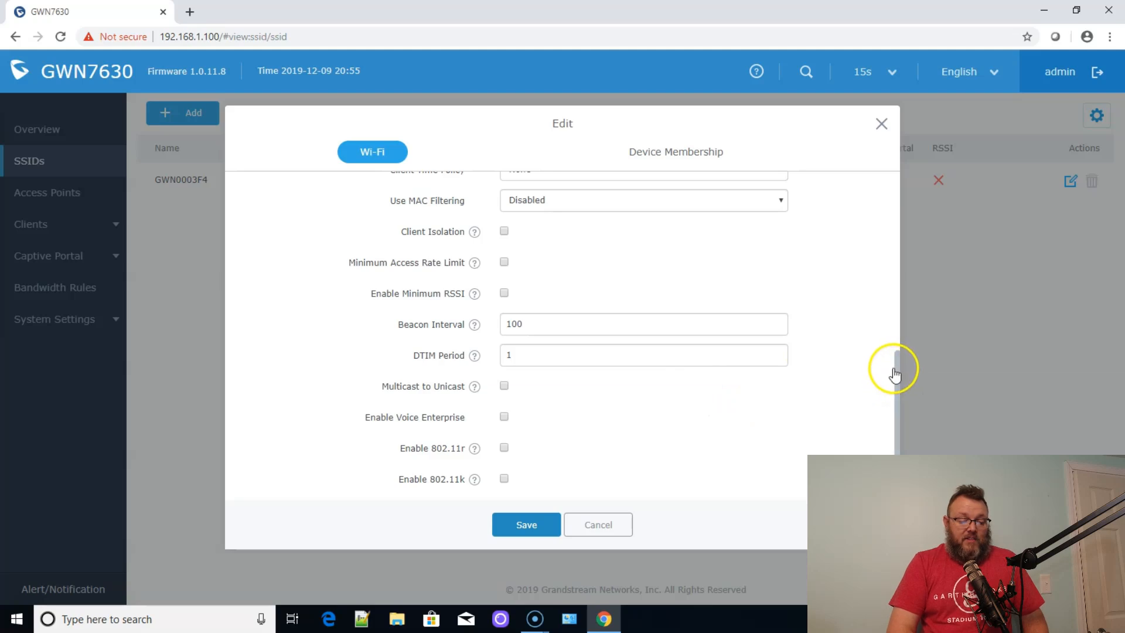
pyautogui.scroll(-3)
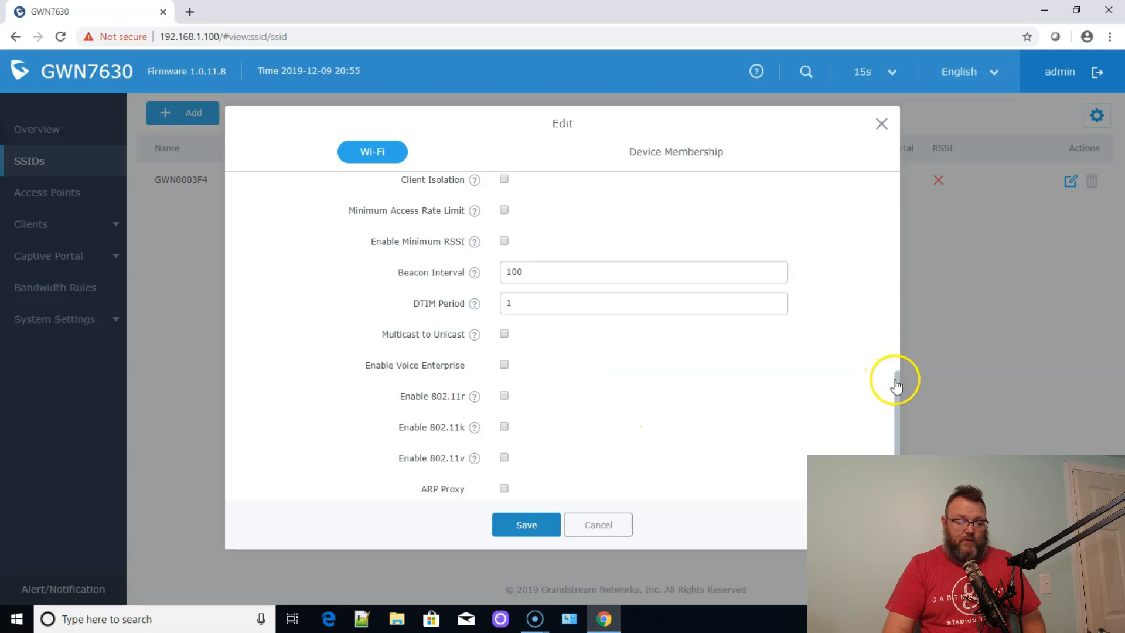
pyautogui.moveTo(474, 396)
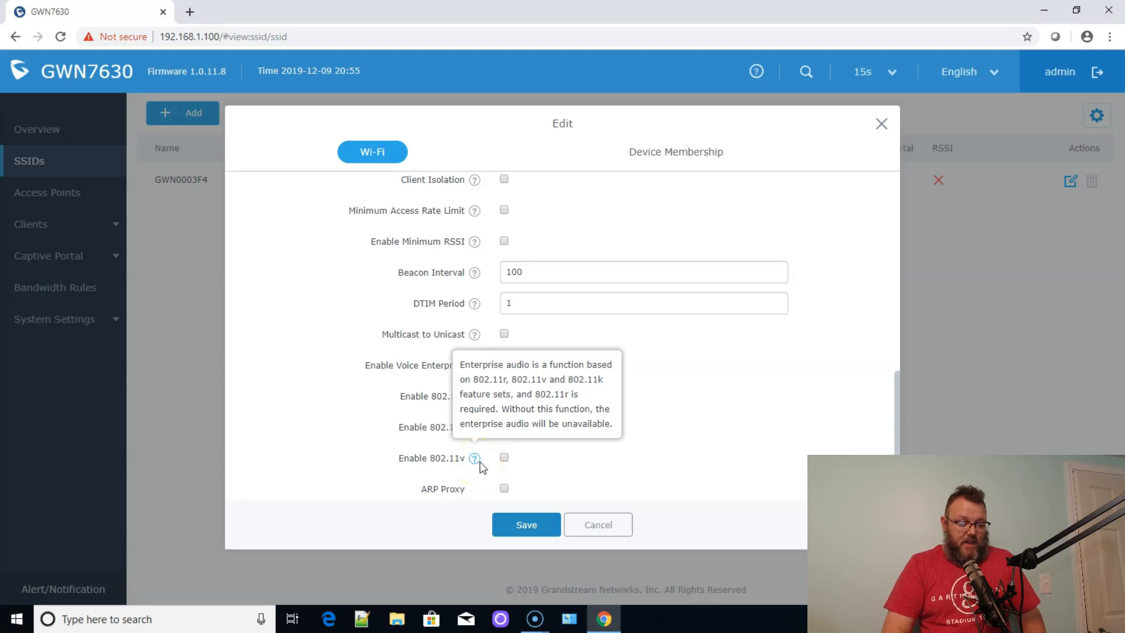
pyautogui.moveTo(914, 434)
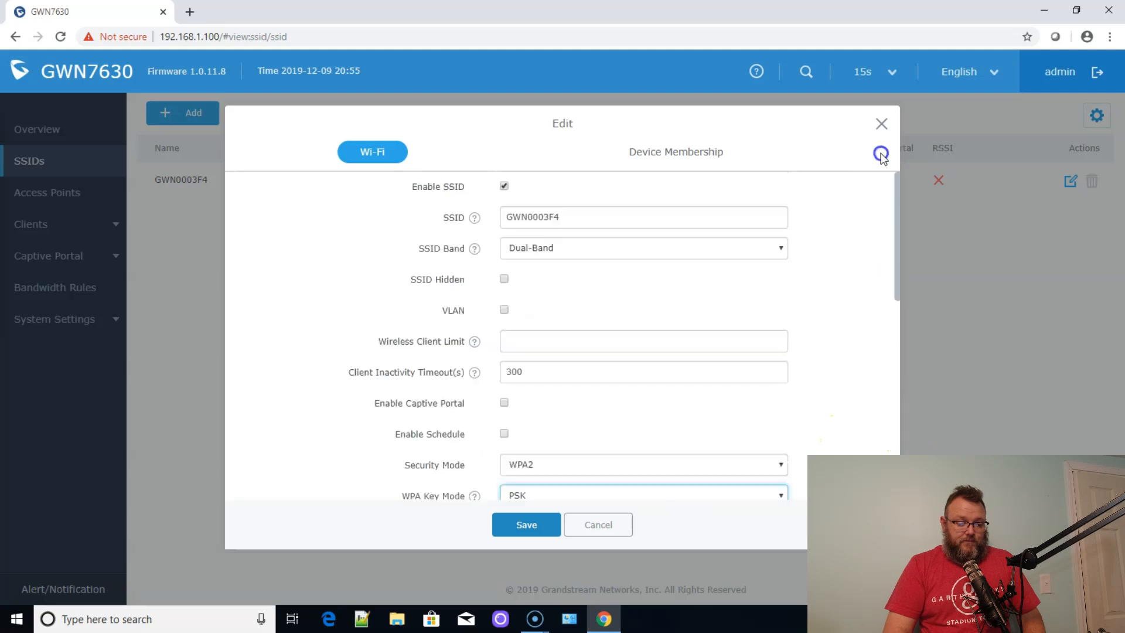
# - View the Device Membership tab, cancel the SSID editor, and open Access Points
pyautogui.click(674, 152)
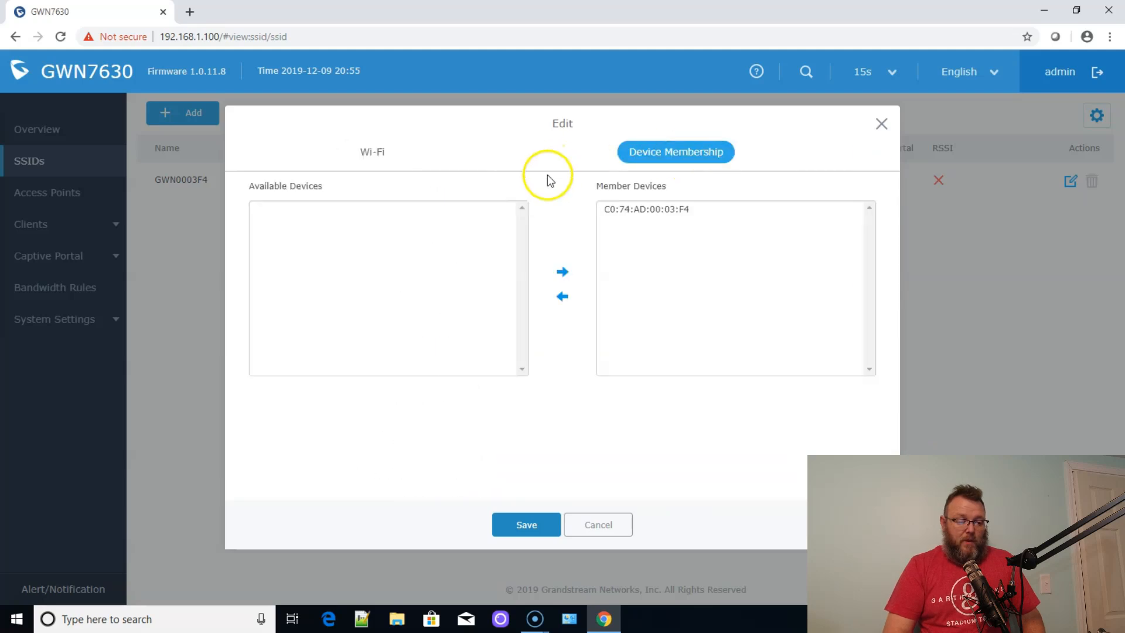
pyautogui.click(598, 524)
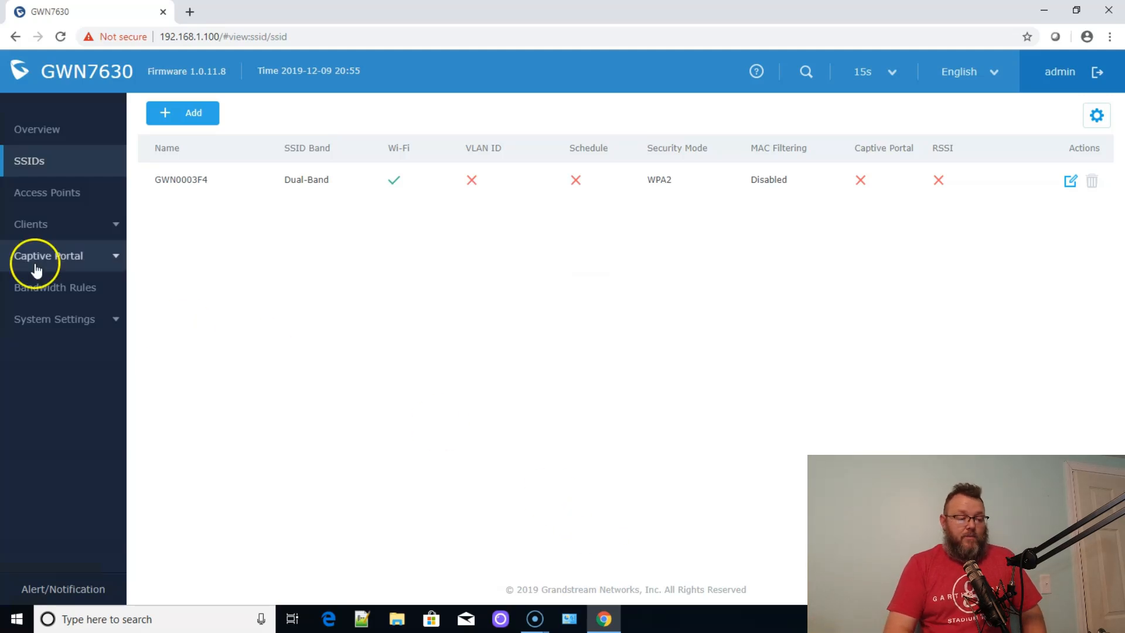
pyautogui.click(47, 192)
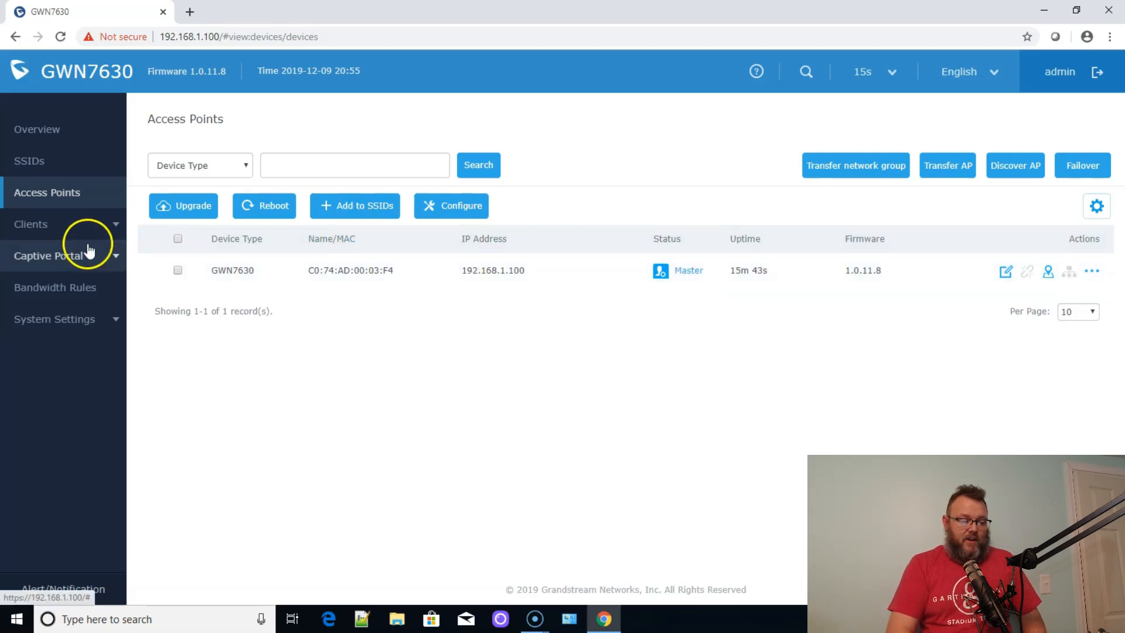
# - Browse the Clients, Client Access and Time Policy pages, ending on Captive Portal Guest
pyautogui.click(31, 224)
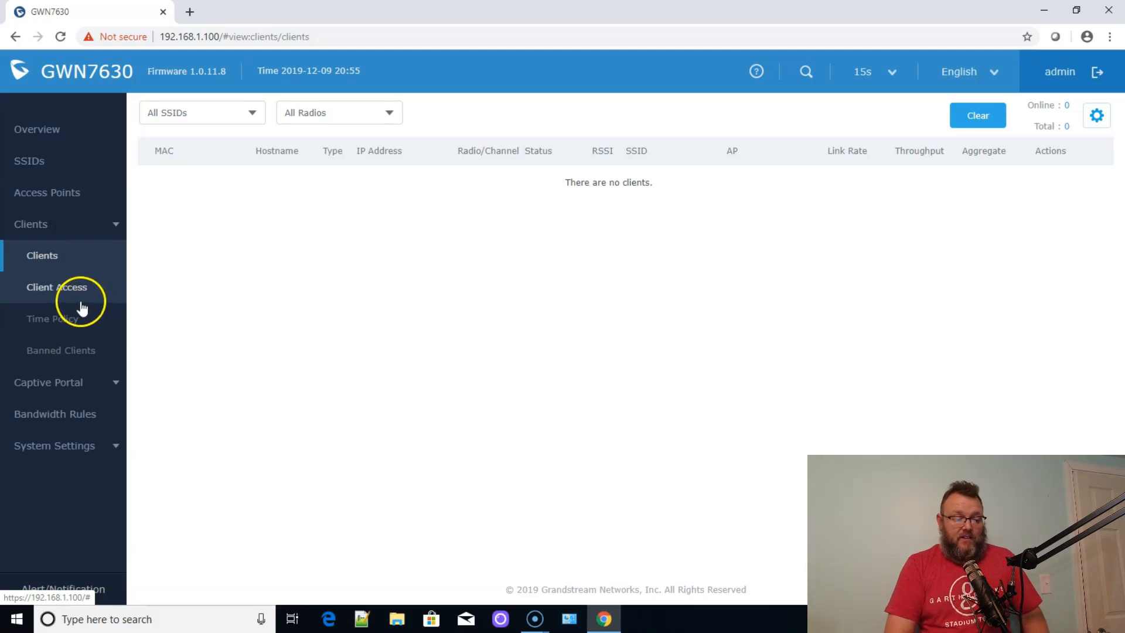
pyautogui.click(57, 287)
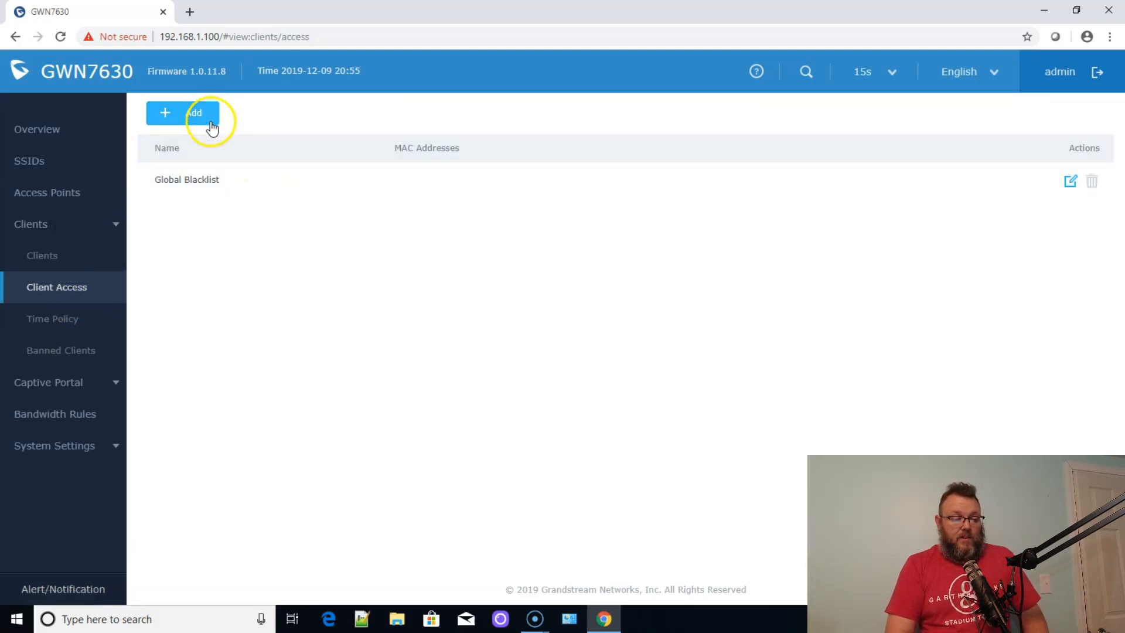
pyautogui.click(51, 318)
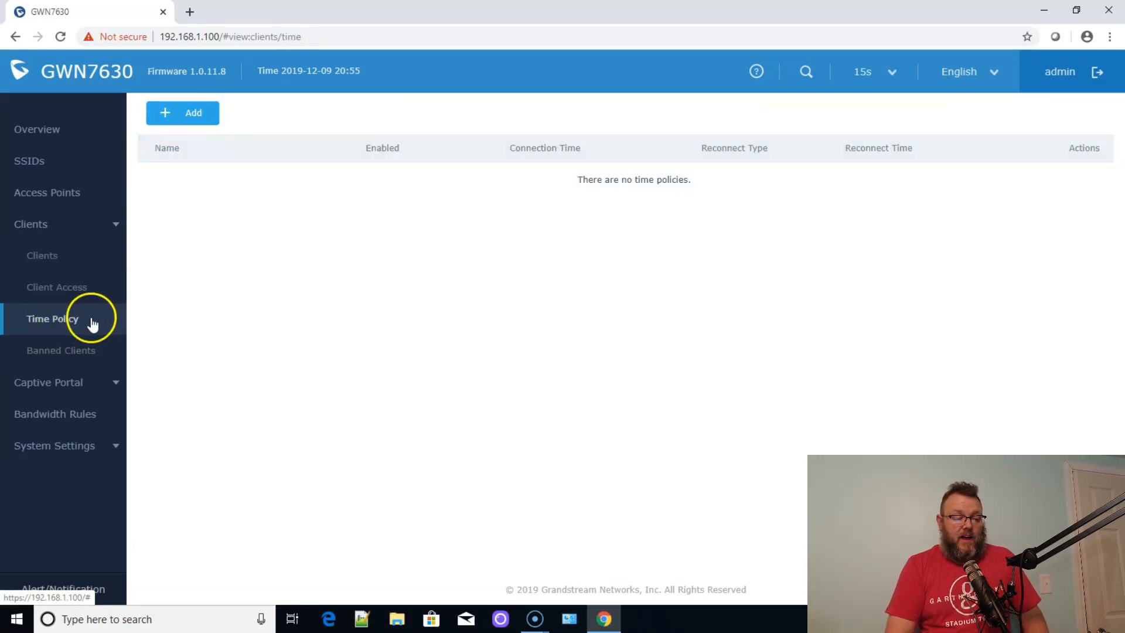
pyautogui.click(42, 255)
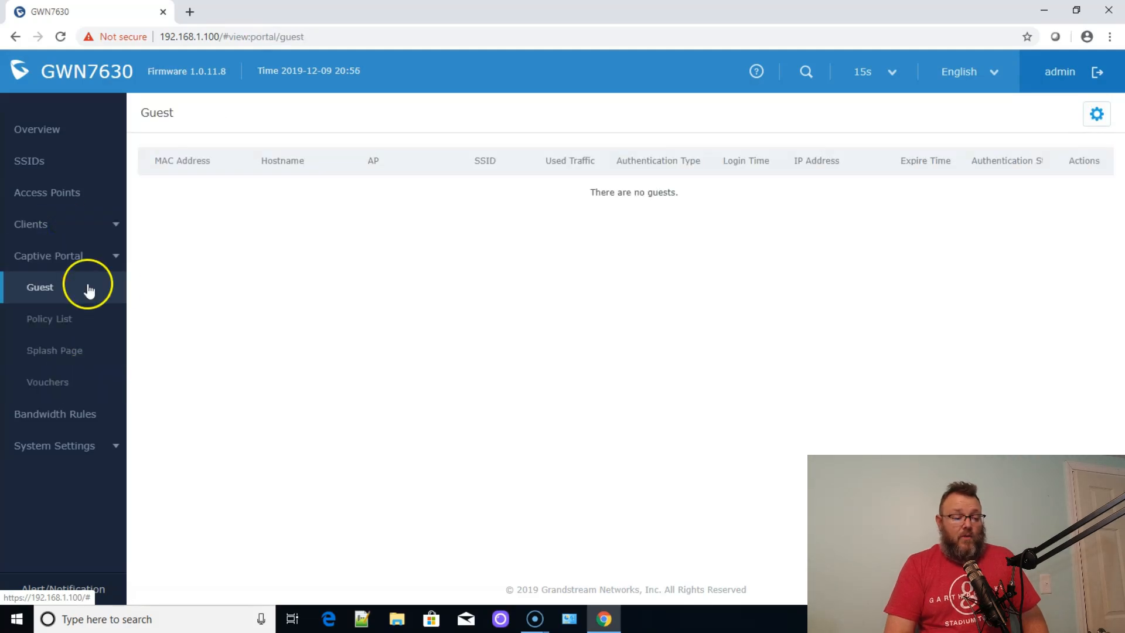
# - View the captive portal Policy List and Splash Page files, then System Maintenance
pyautogui.click(49, 319)
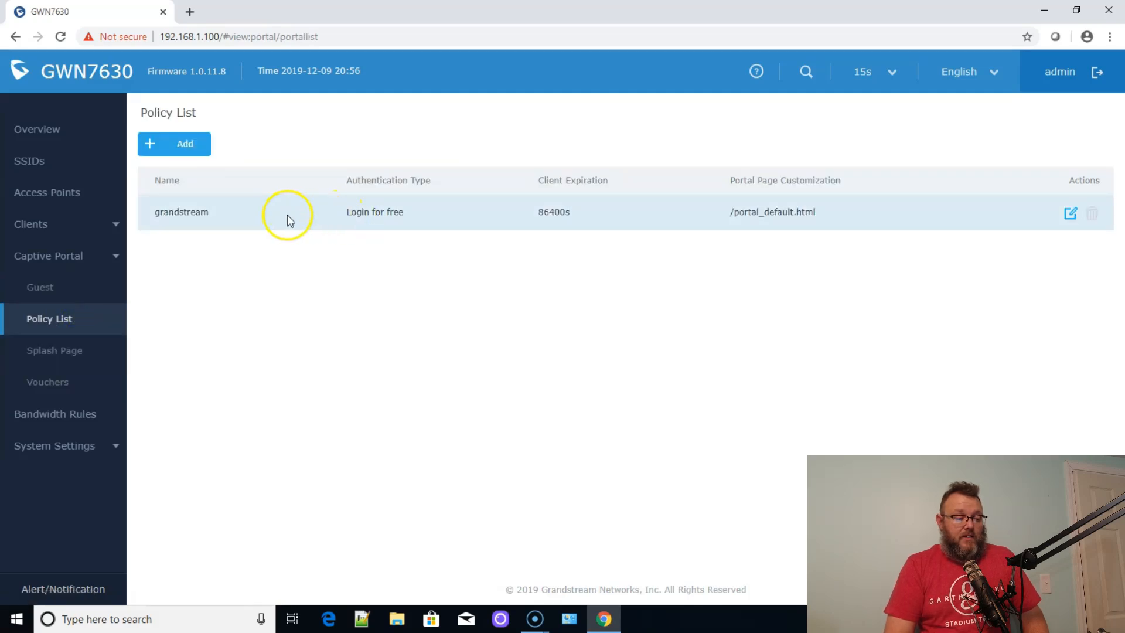
pyautogui.moveTo(451, 216)
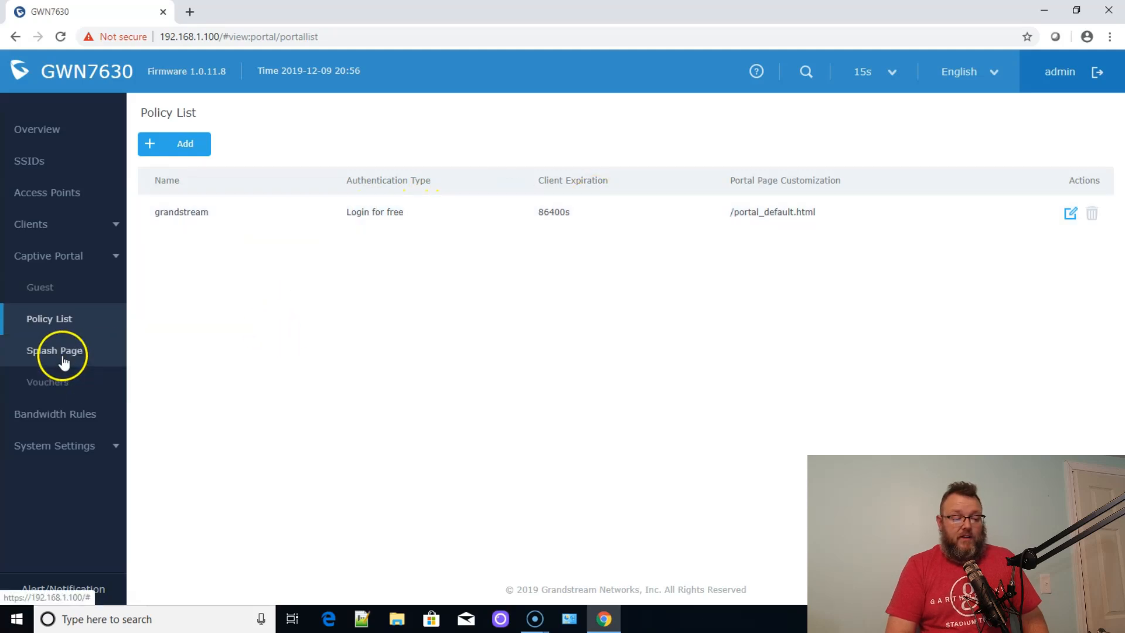
pyautogui.click(54, 350)
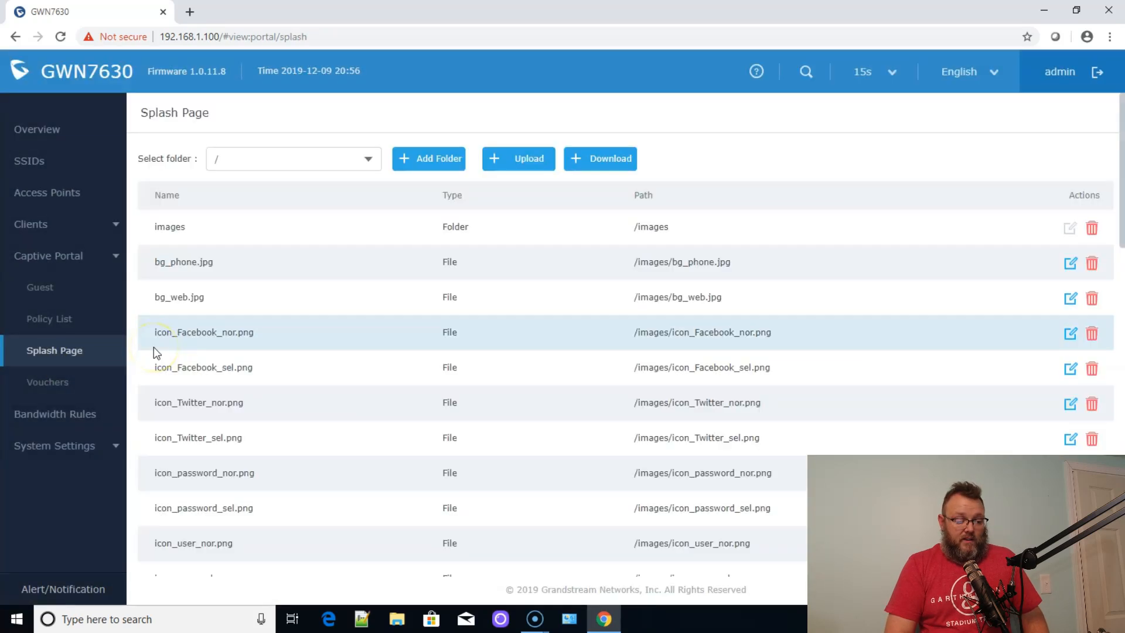
pyautogui.scroll(-3)
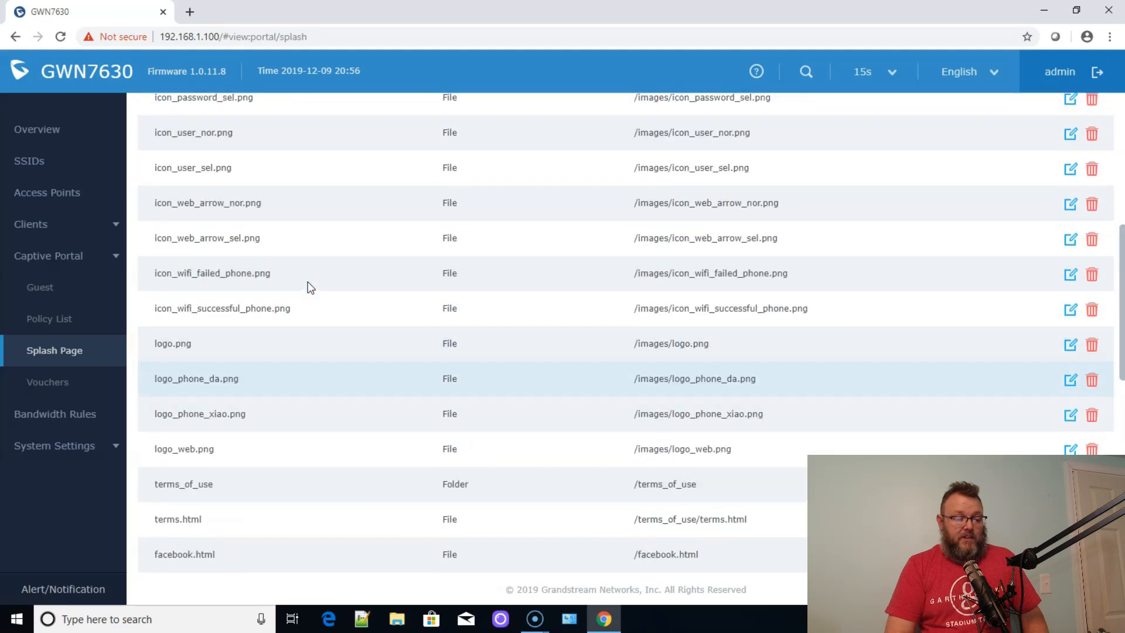
pyautogui.click(47, 382)
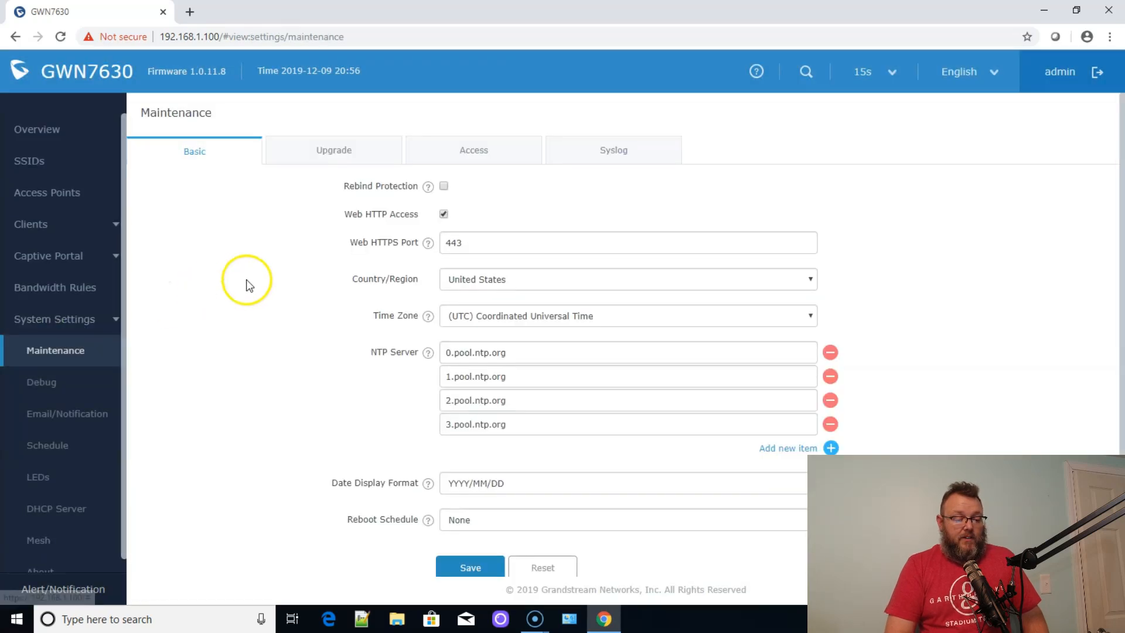
# - Visit the Upgrade, Debug, Email/Notification, Schedule, LEDs and DHCP Server pages
pyautogui.click(333, 150)
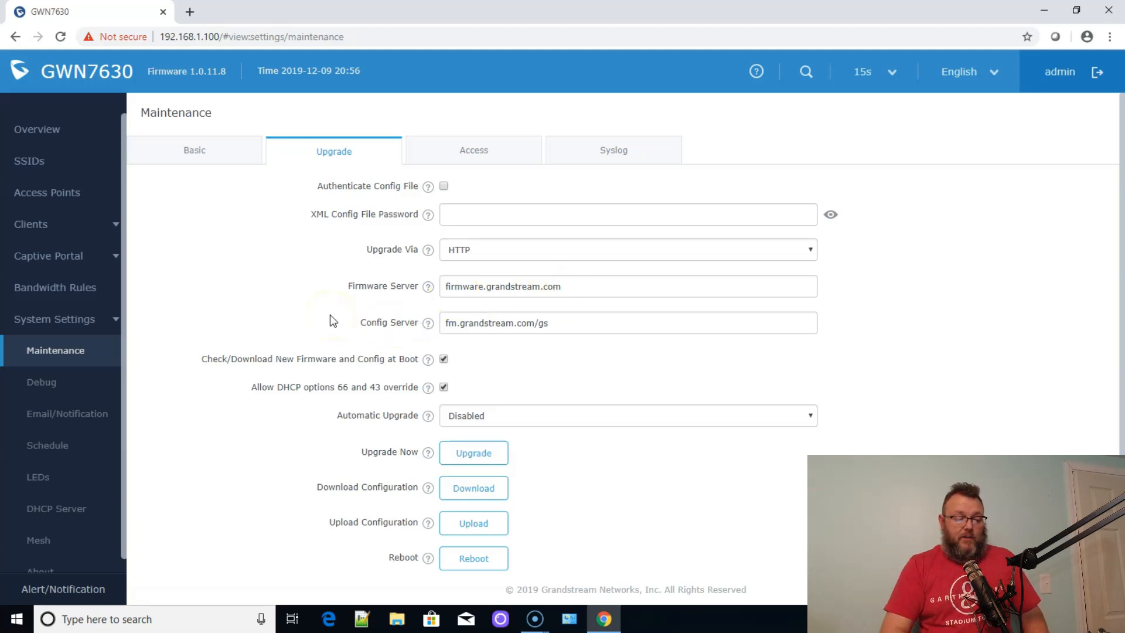
pyautogui.click(41, 380)
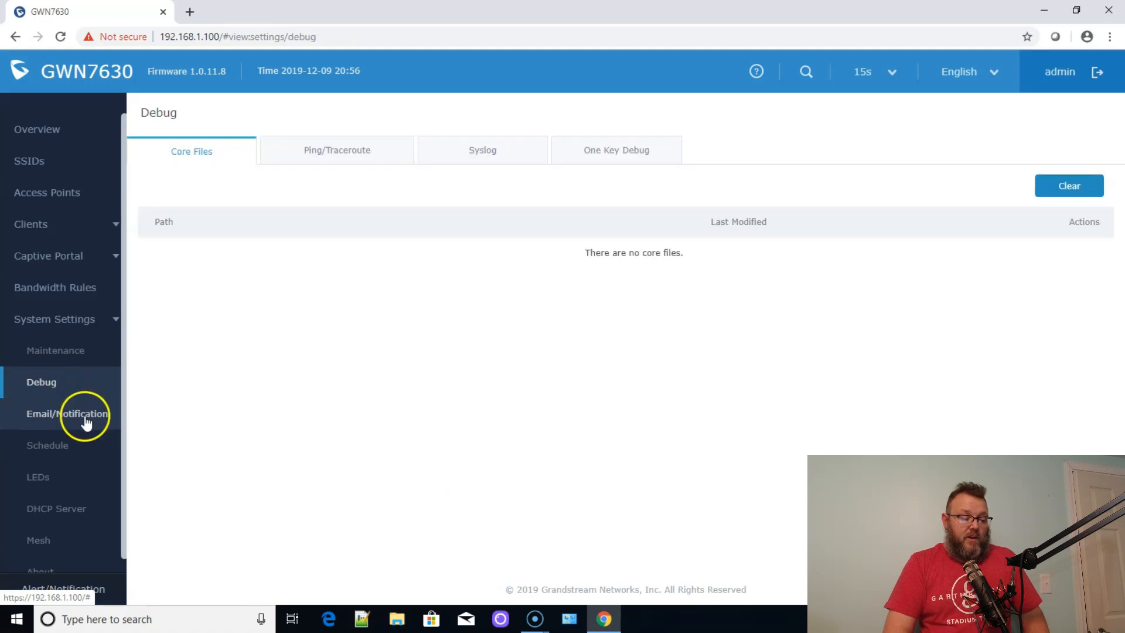
pyautogui.click(67, 414)
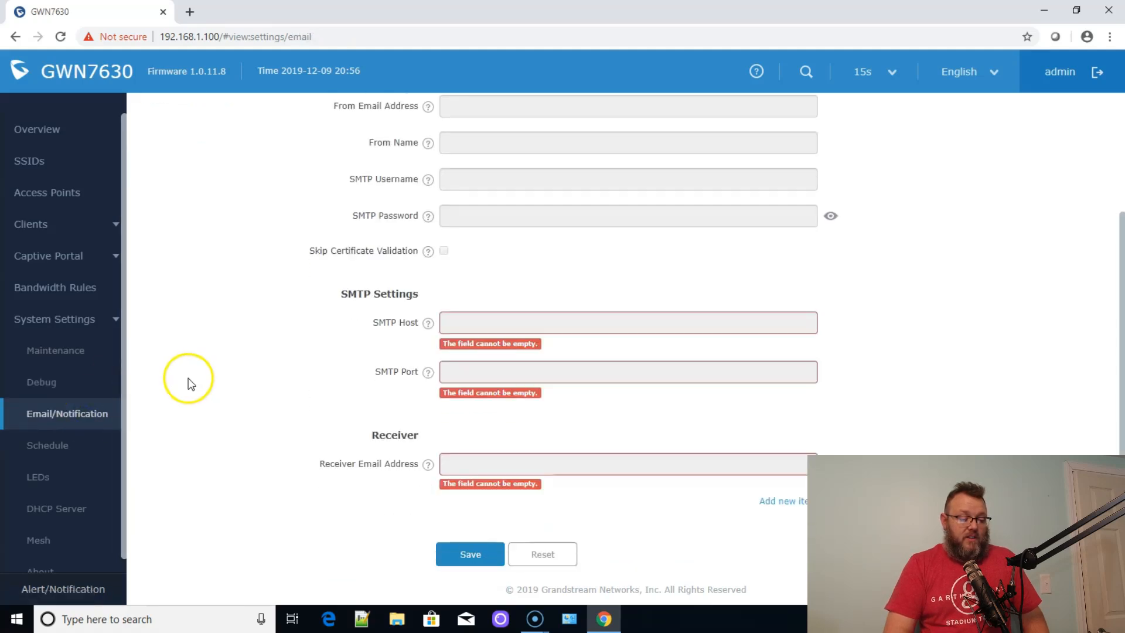
pyautogui.click(48, 444)
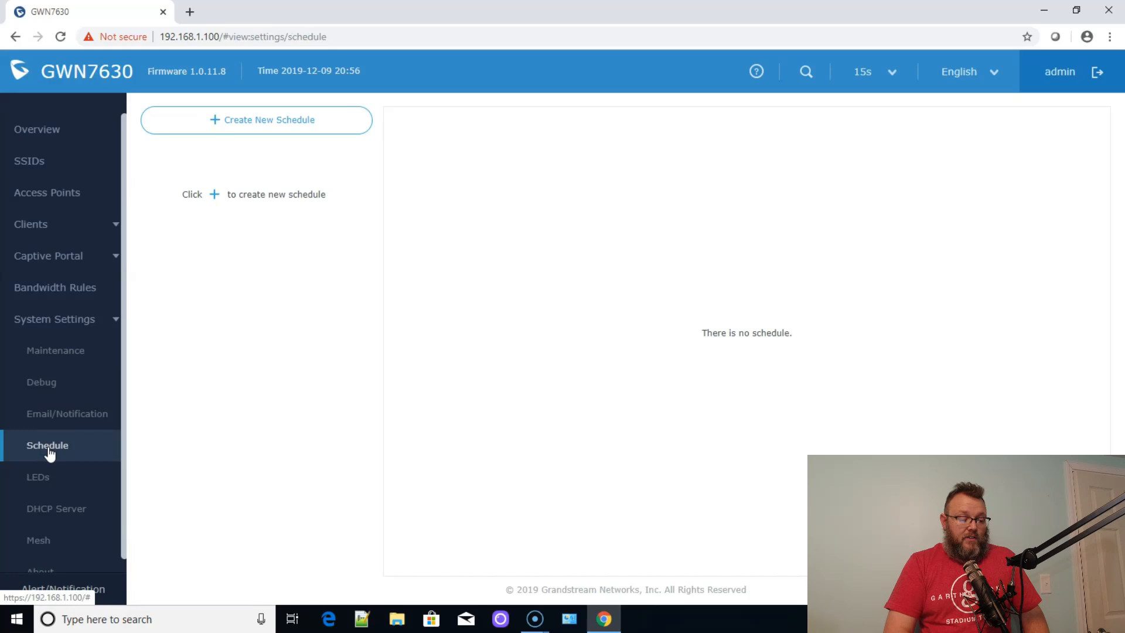
pyautogui.click(38, 476)
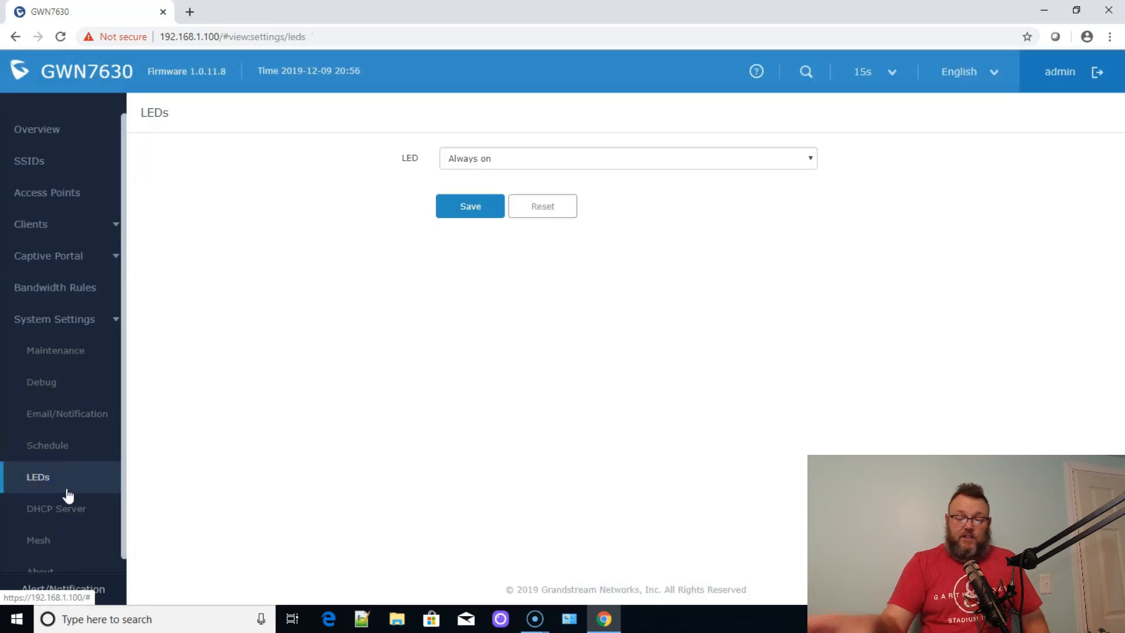
pyautogui.click(56, 508)
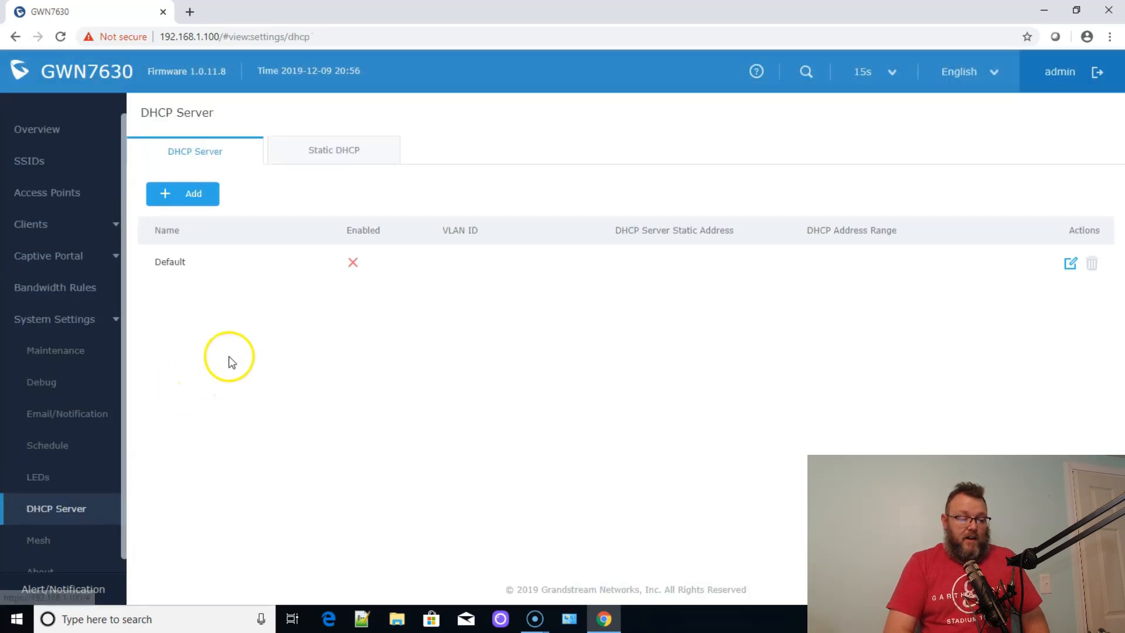
pyautogui.moveTo(191, 303)
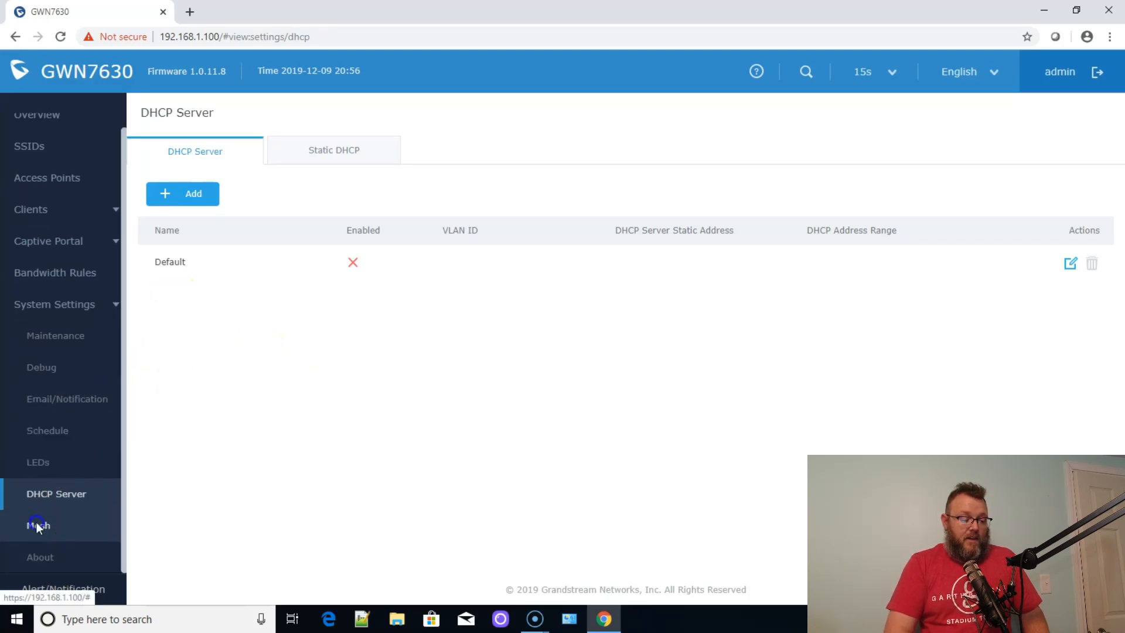
# - Check the Mesh settings, then scroll through the About page's GNU GPL license text
pyautogui.click(37, 525)
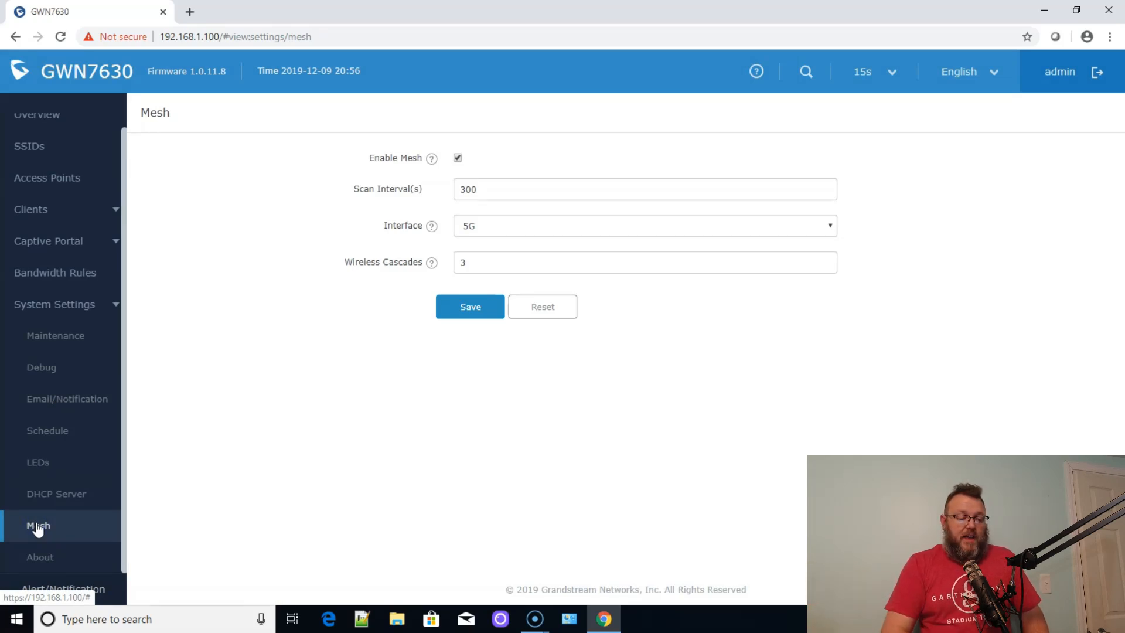
pyautogui.moveTo(359, 323)
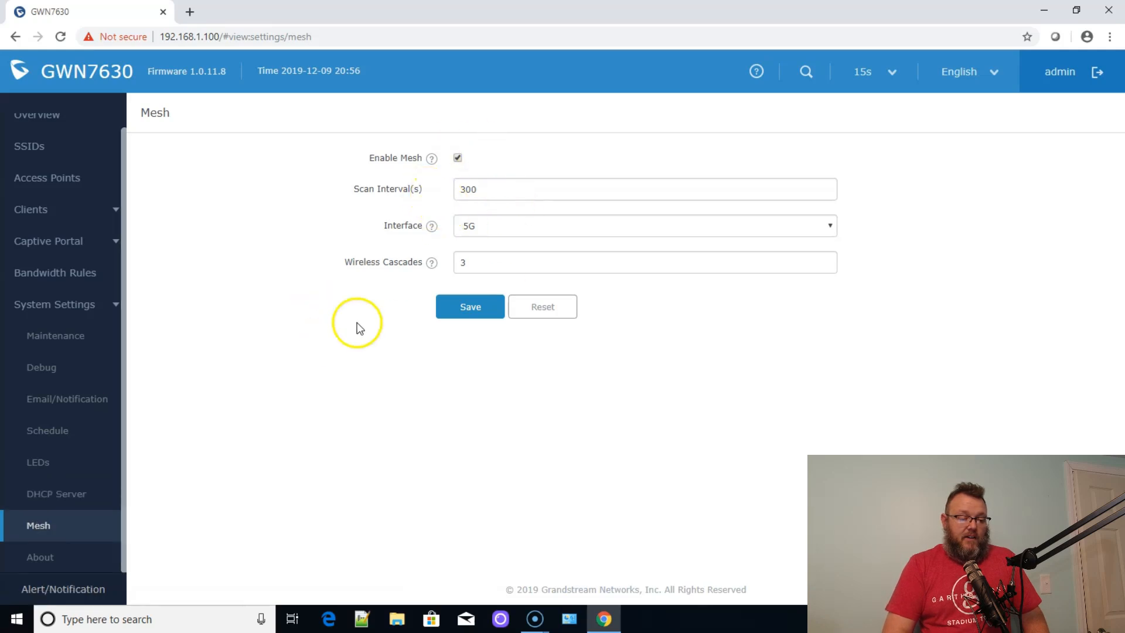
pyautogui.moveTo(420, 276)
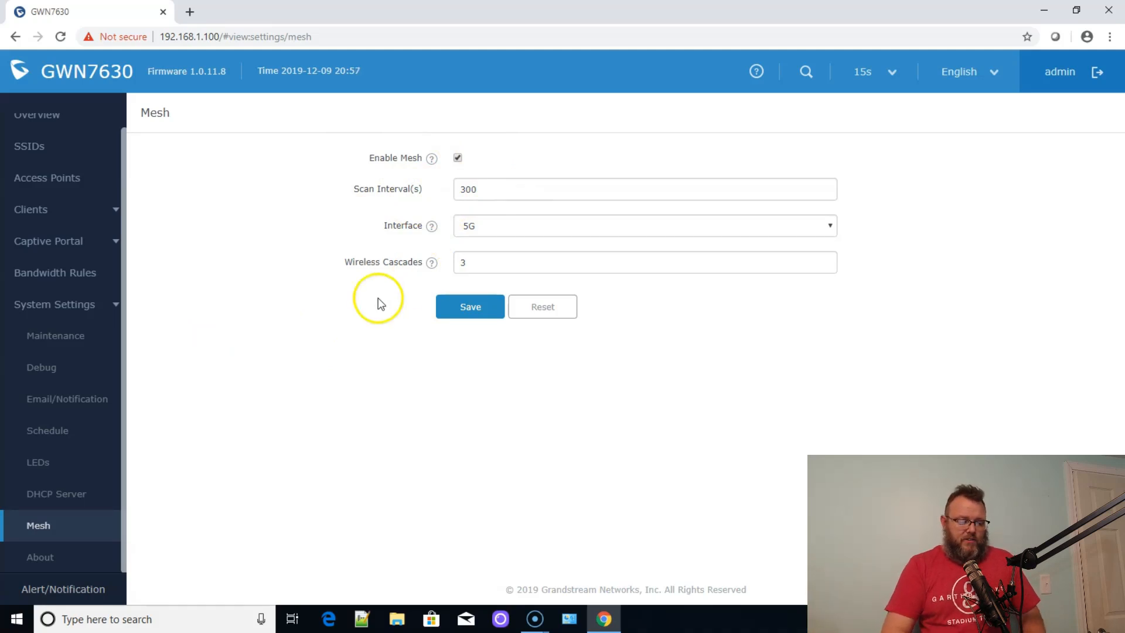
pyautogui.click(39, 557)
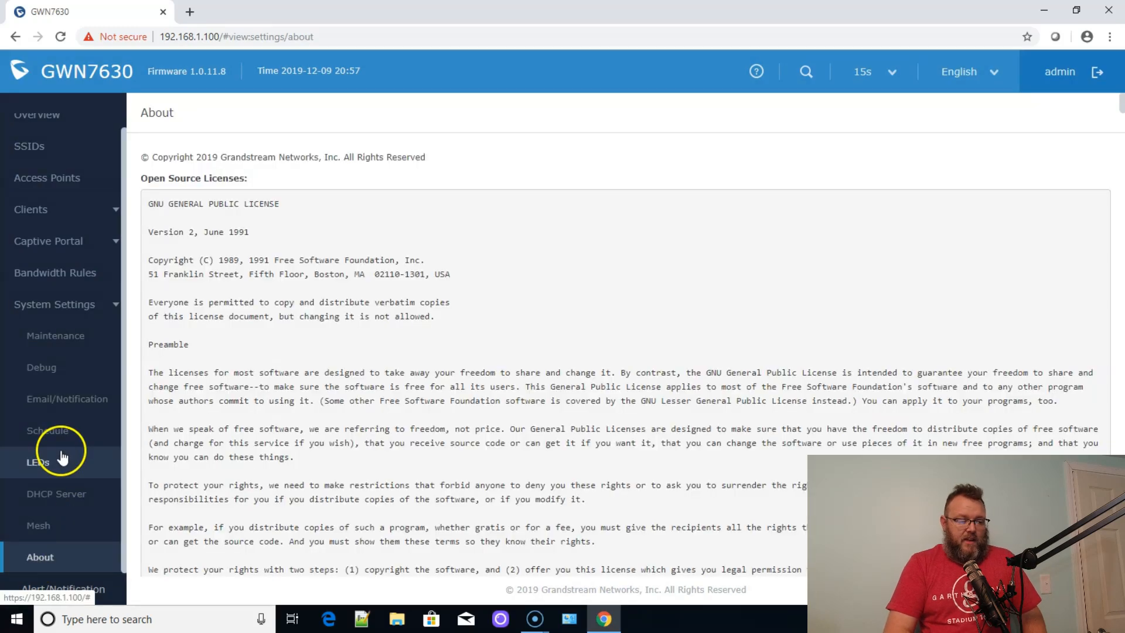
pyautogui.scroll(-3)
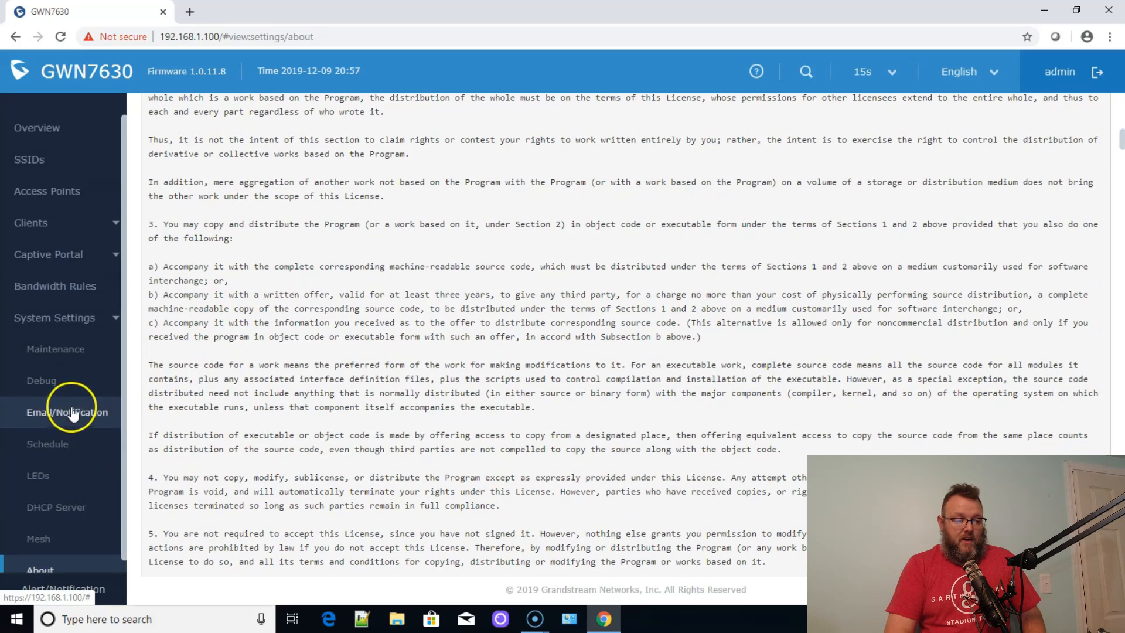
# - Return to the Overview dashboard showing one online AP and no clients or SSIDs
pyautogui.click(37, 128)
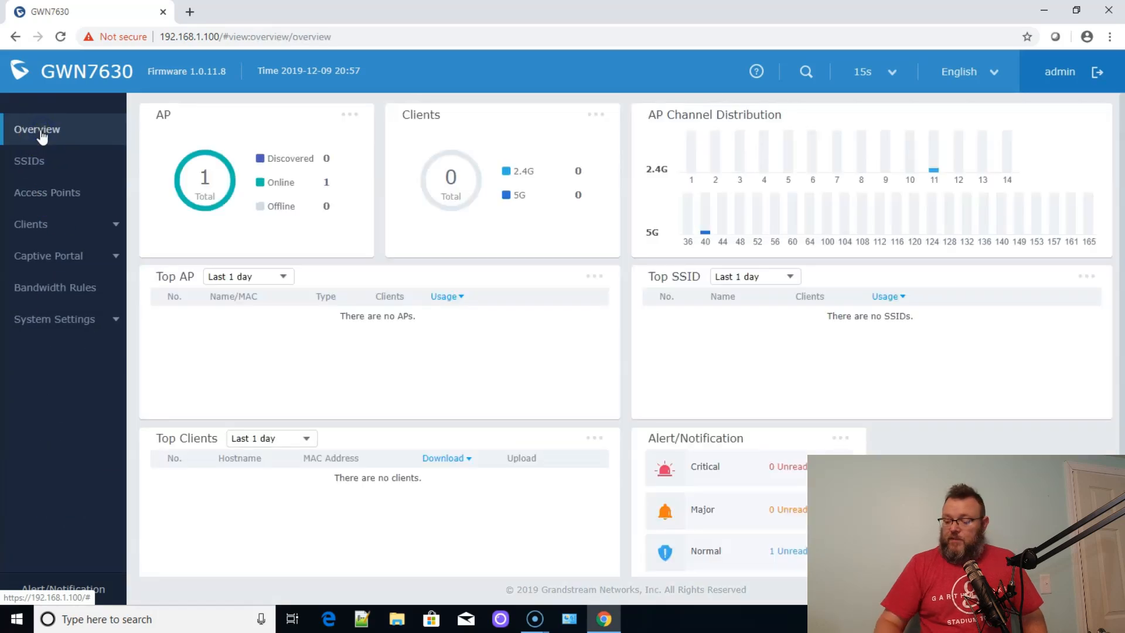
pyautogui.moveTo(118, 133)
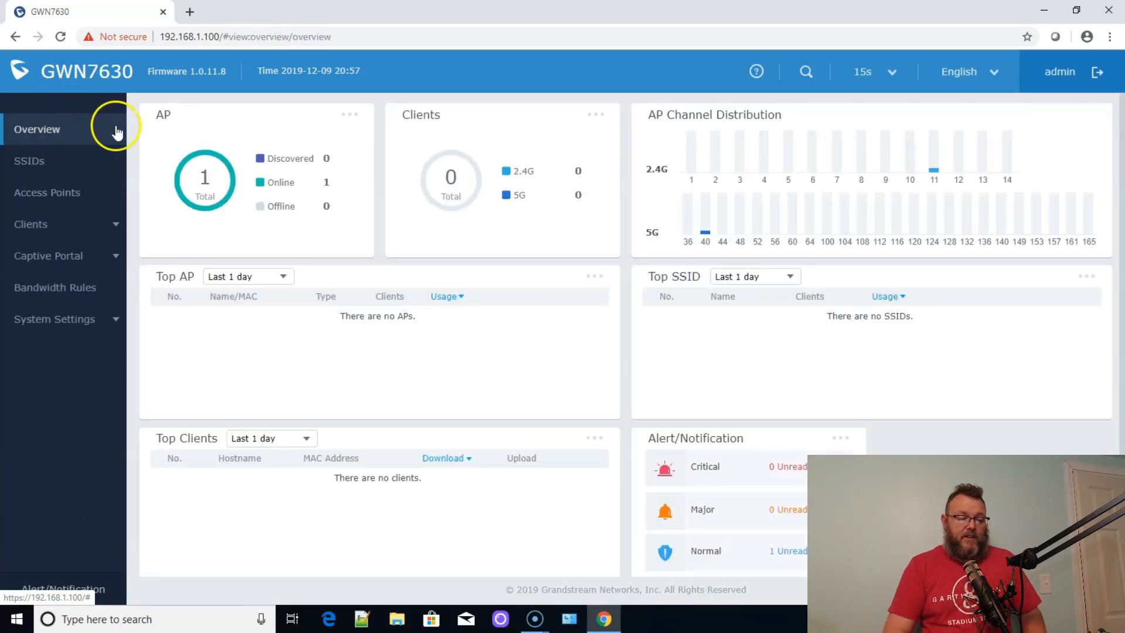
pyautogui.moveTo(287, 237)
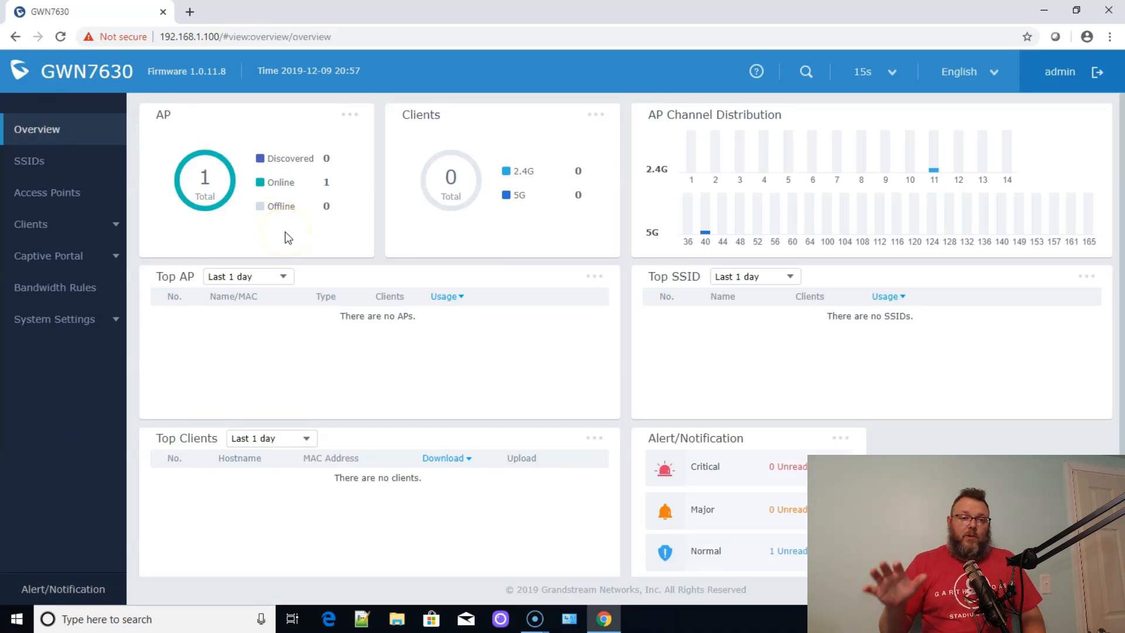